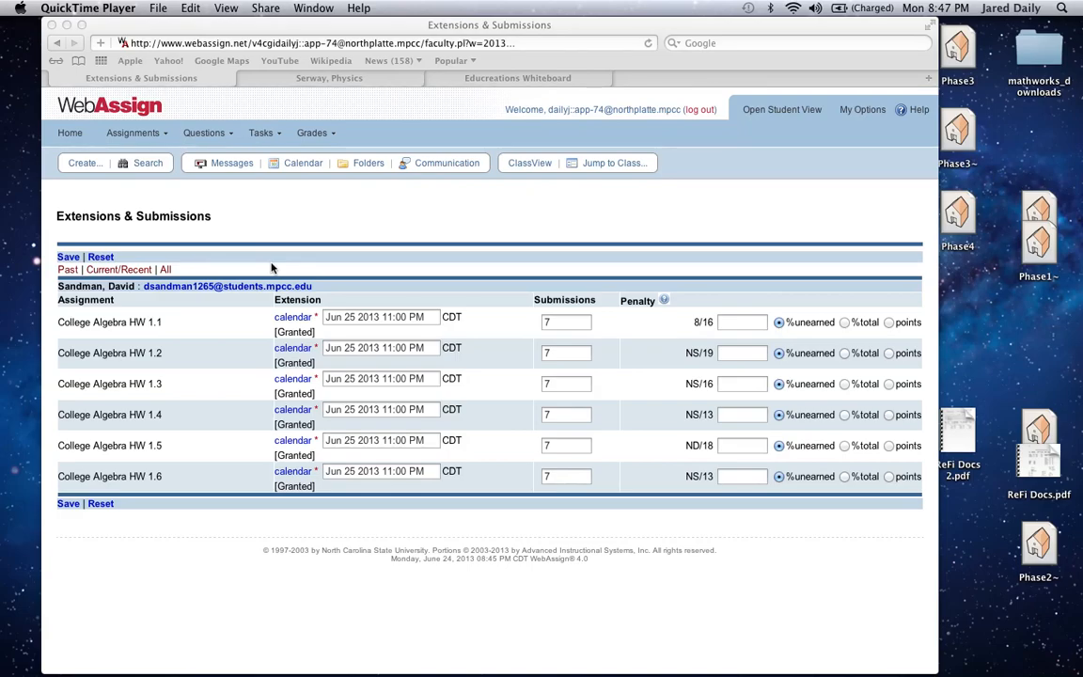
mouse_move(249, 233)
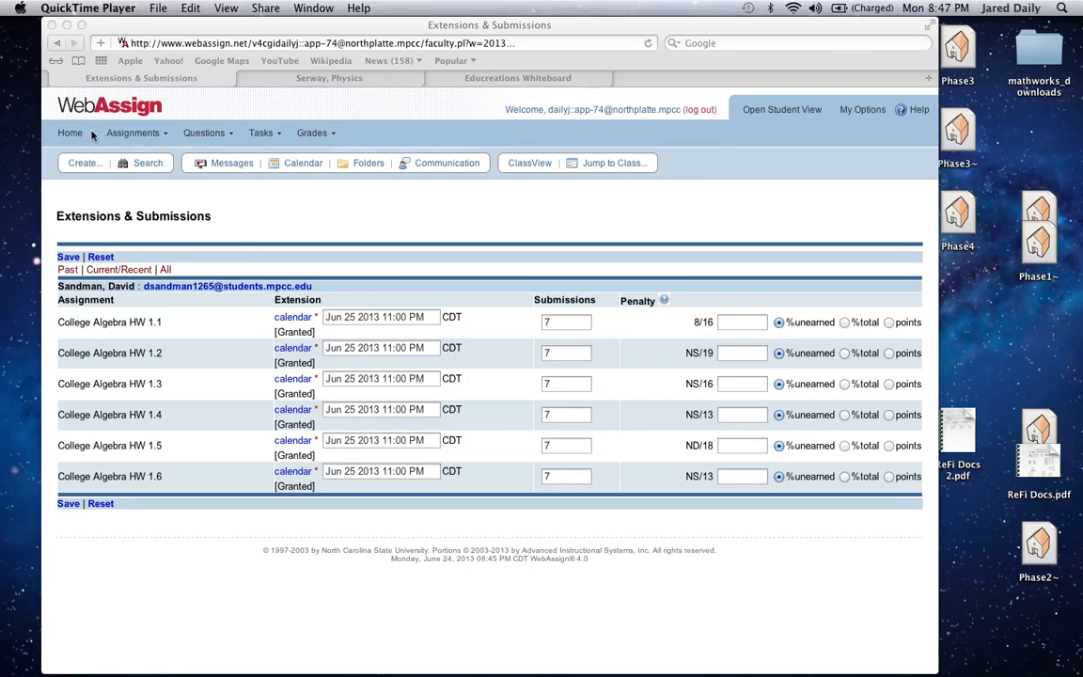
mouse_move(79, 135)
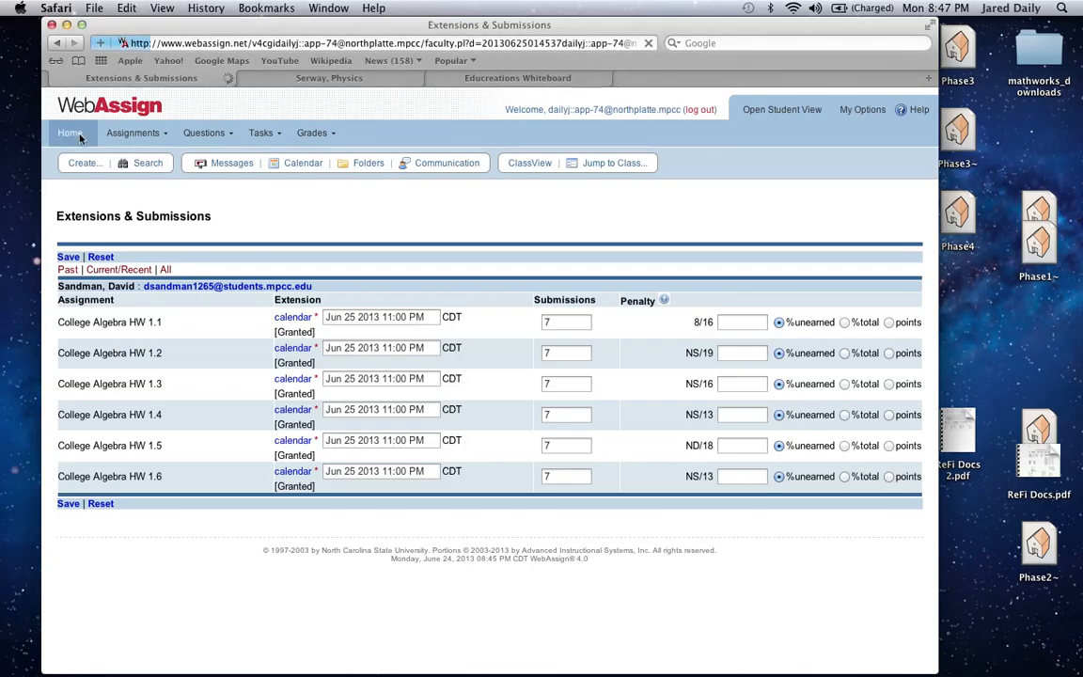
Return to the My Classes overview from Home to reach the PHYS 1410 assignment list.
click(69, 132)
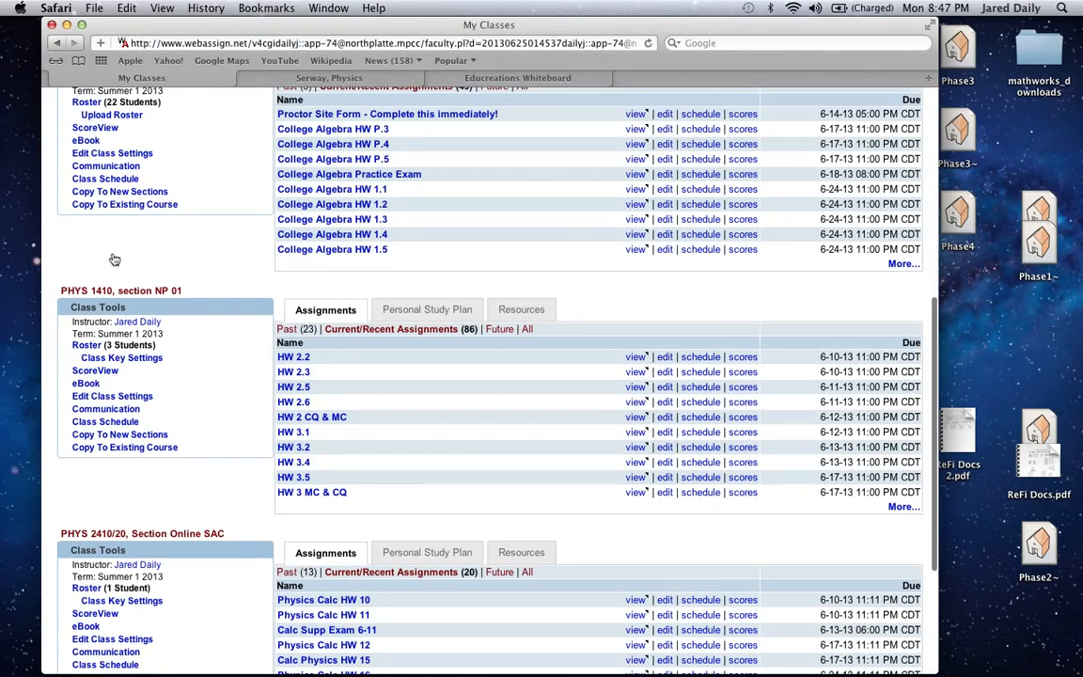
mouse_move(947, 577)
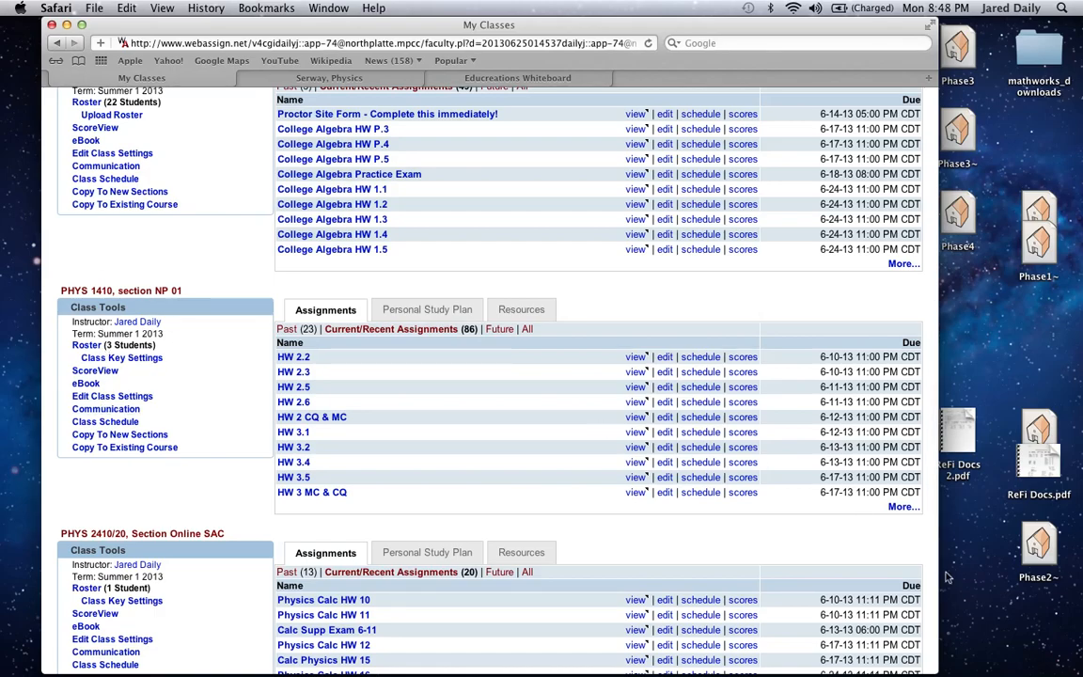
mouse_move(447, 432)
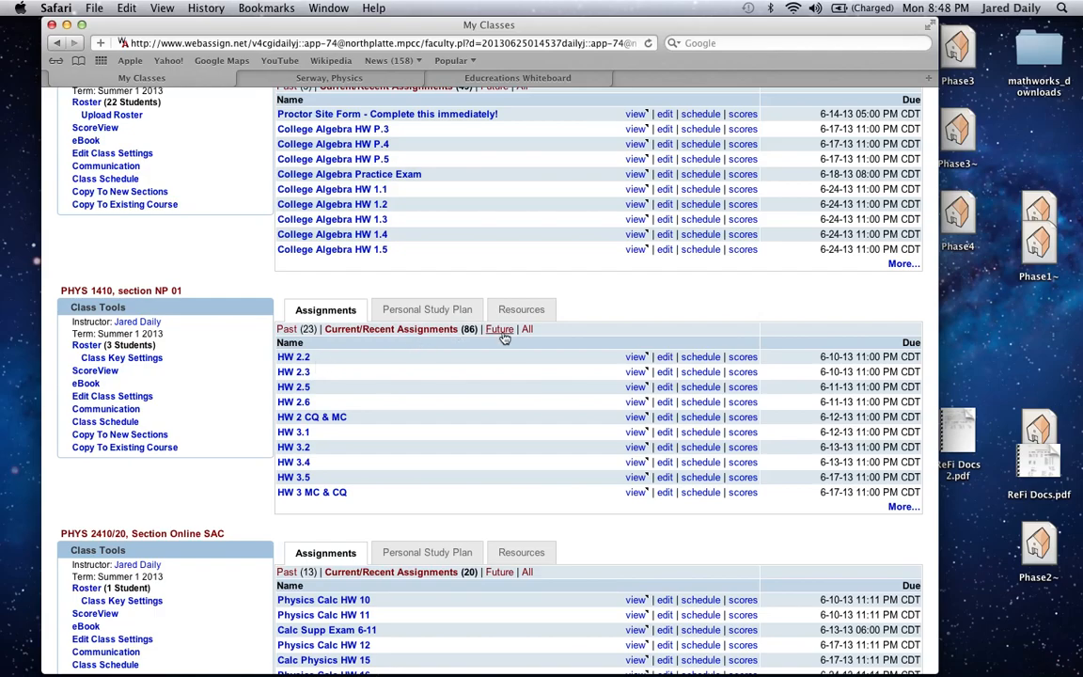
mouse_move(521, 309)
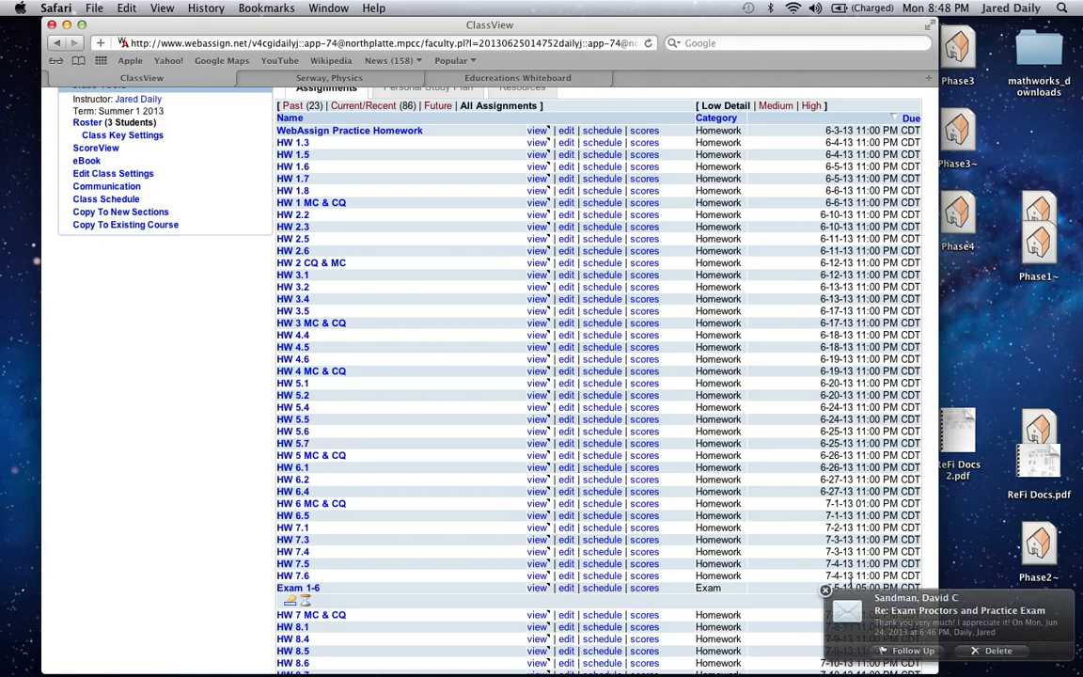
mouse_move(469, 376)
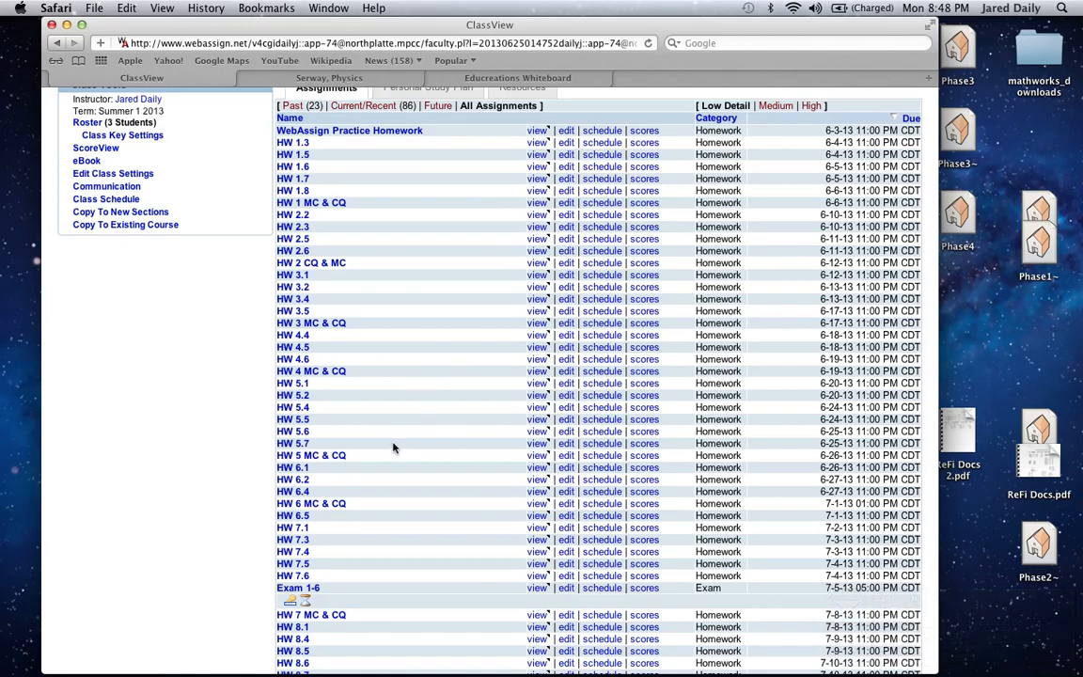
mouse_move(406, 444)
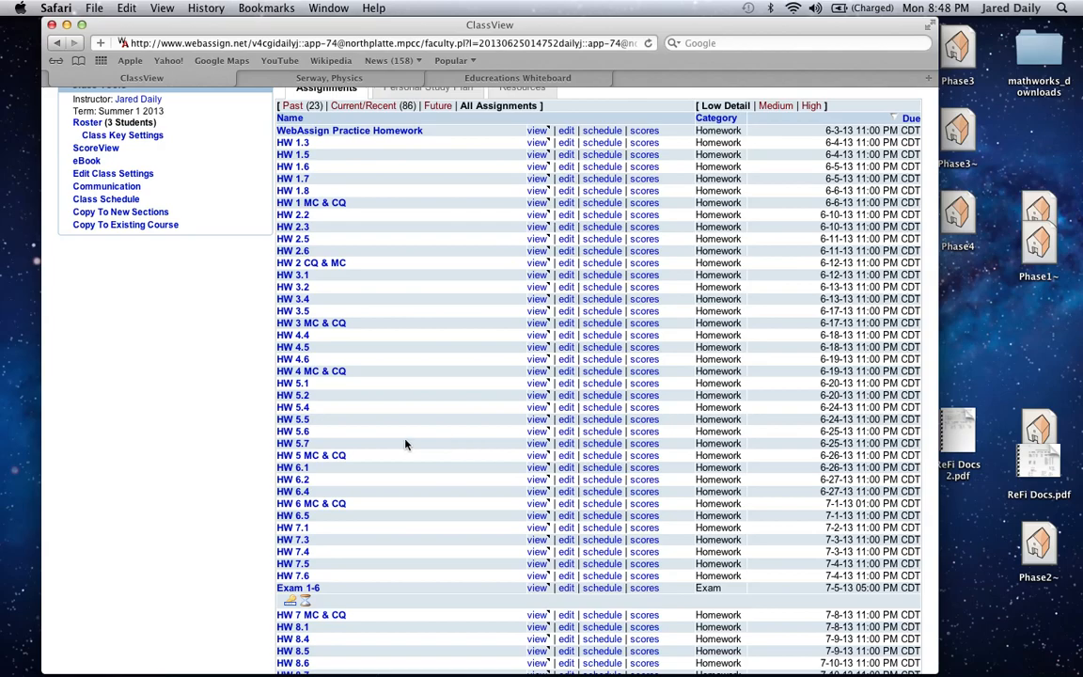
mouse_move(310, 455)
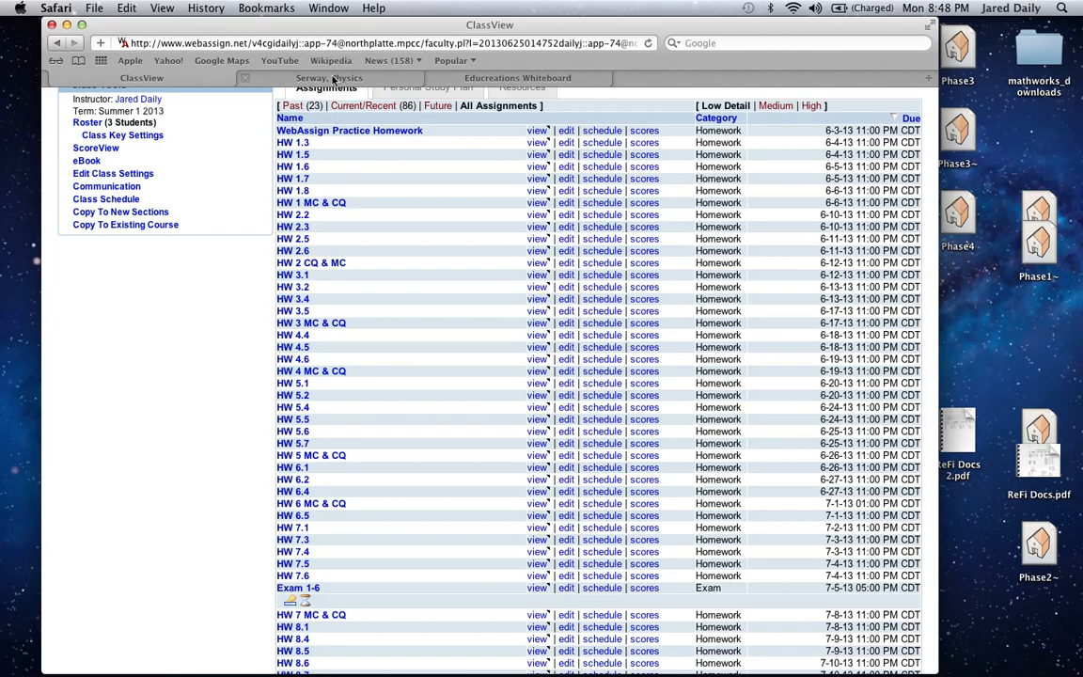
Jump via the eBook Contents to section 5.5 Systems and Energy Conservation and read pages 144–145.
click(329, 77)
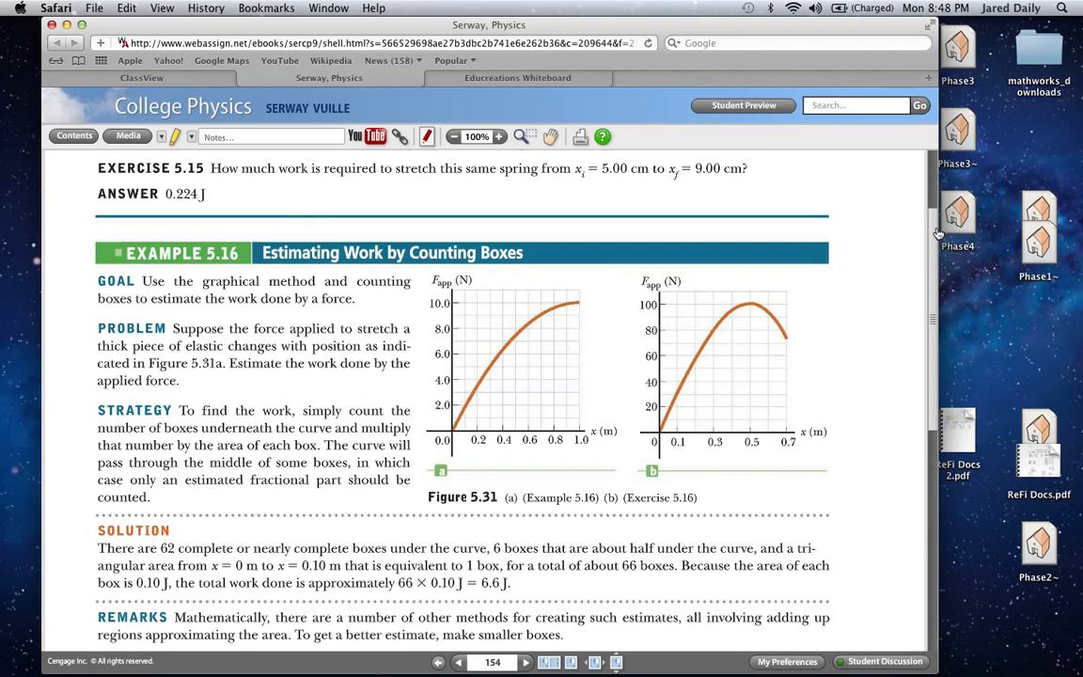
click(75, 136)
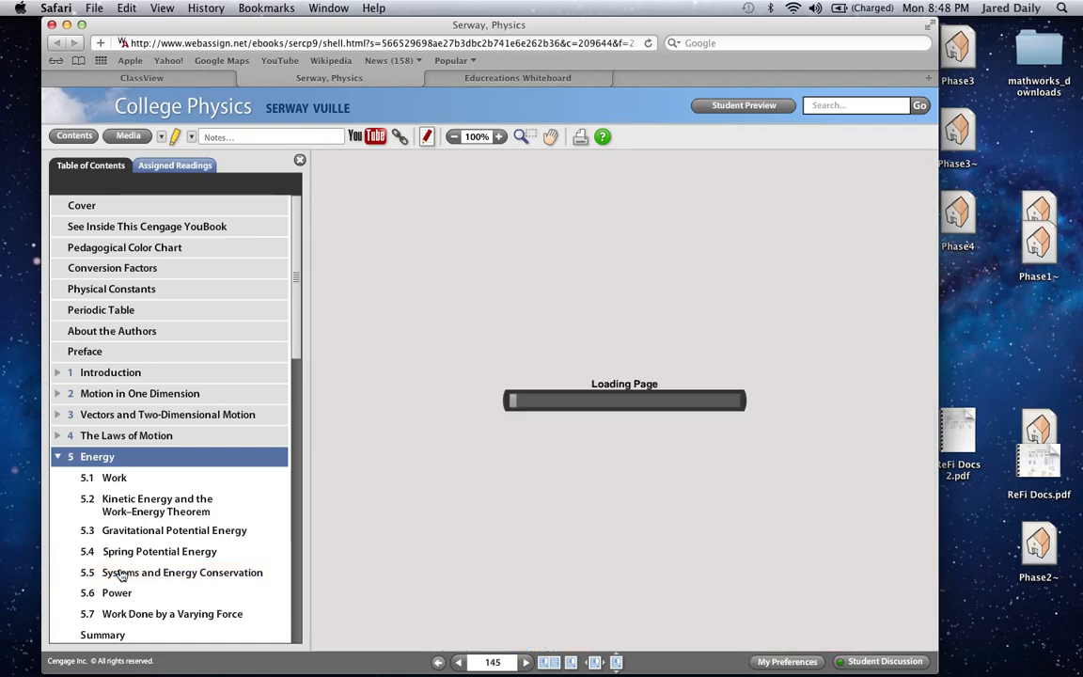
click(180, 571)
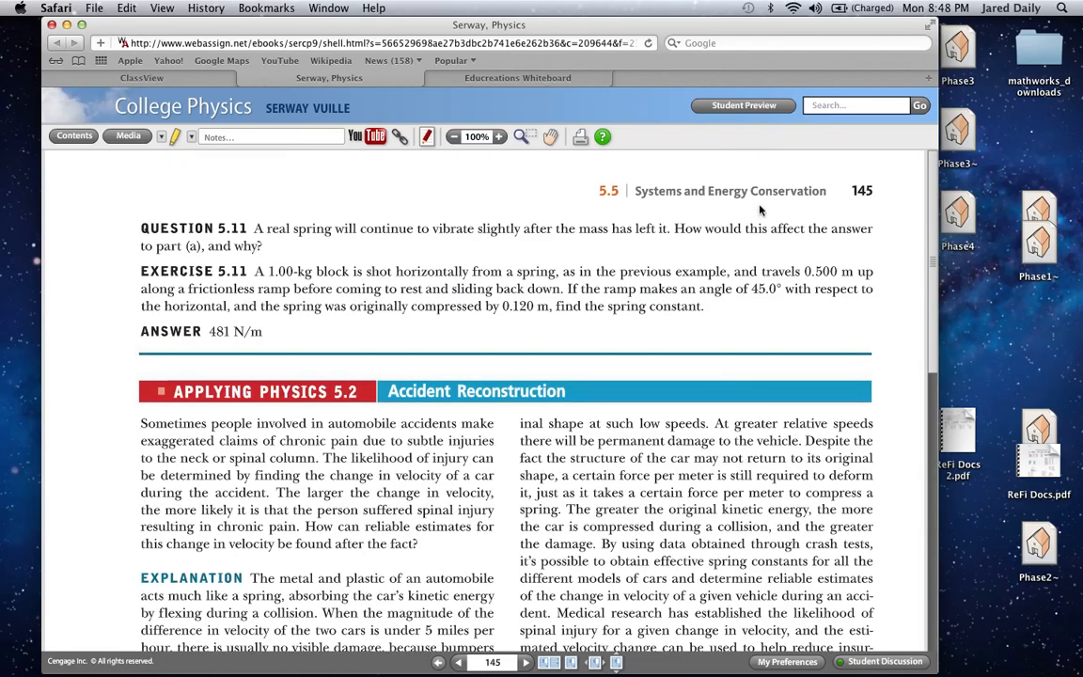
scroll(down, 3)
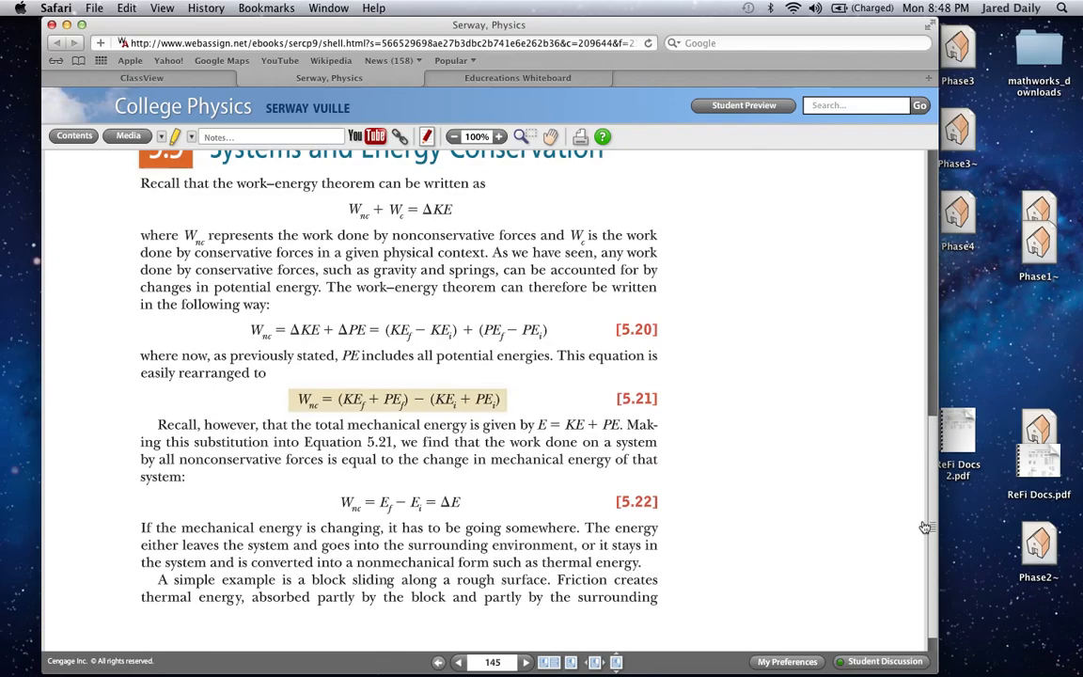
mouse_move(459, 662)
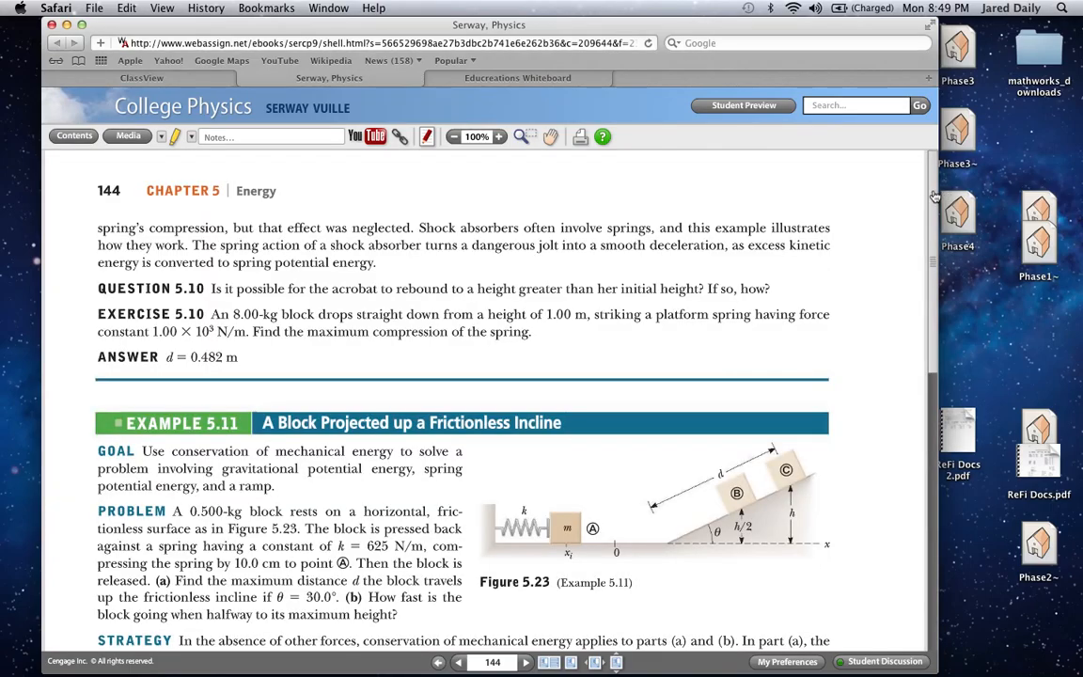
scroll(down, 3)
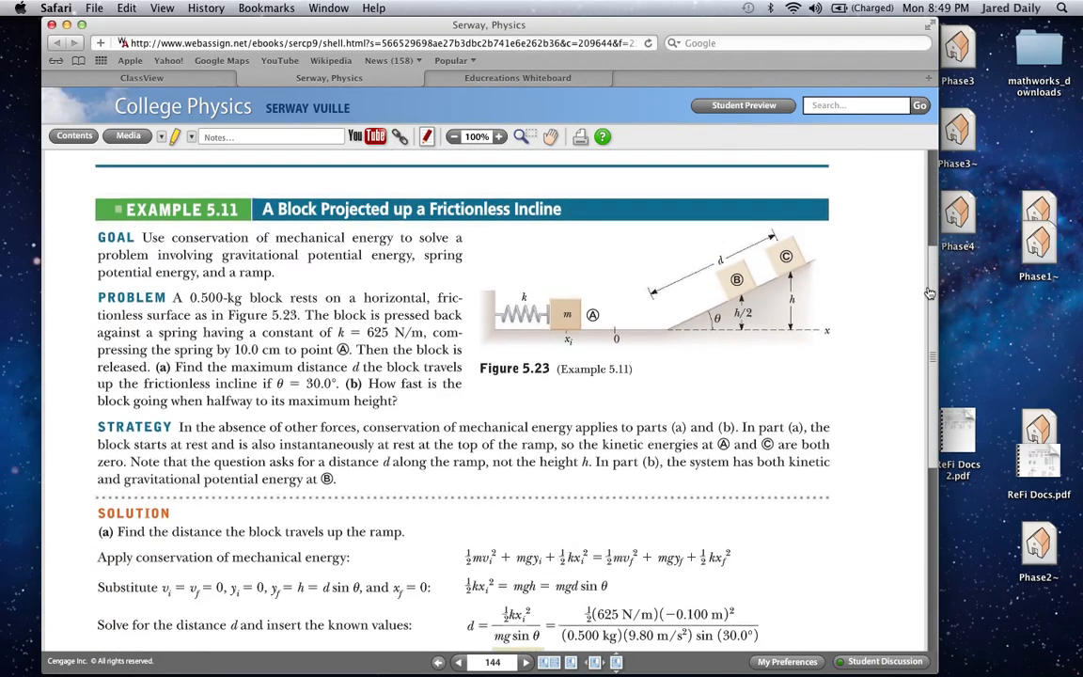
scroll(down, 3)
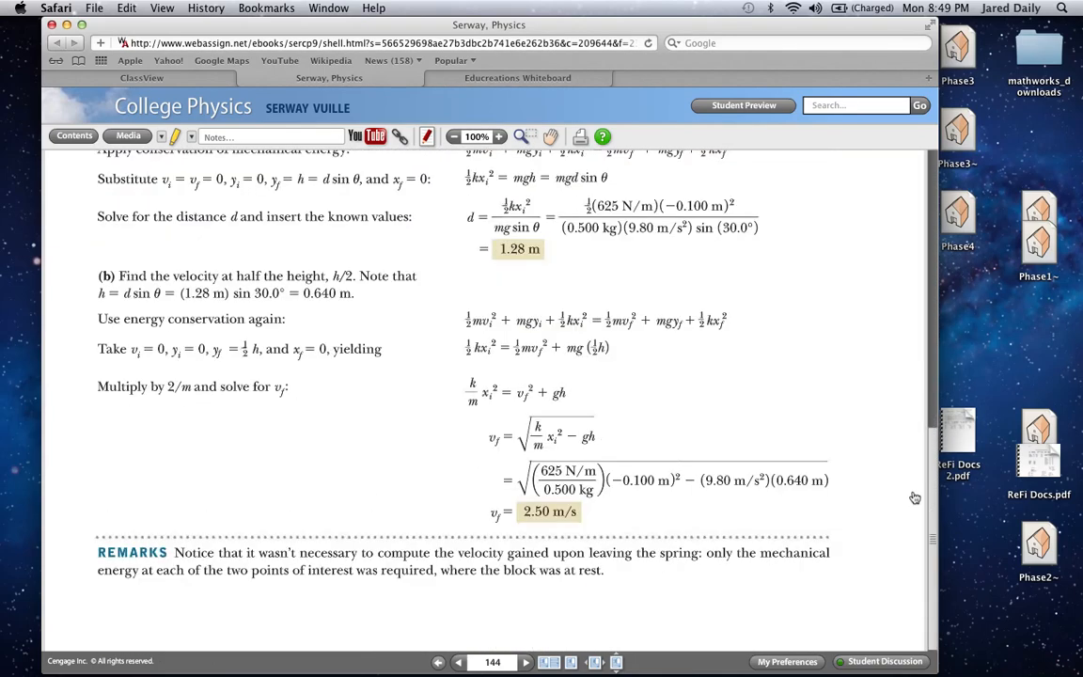
click(526, 662)
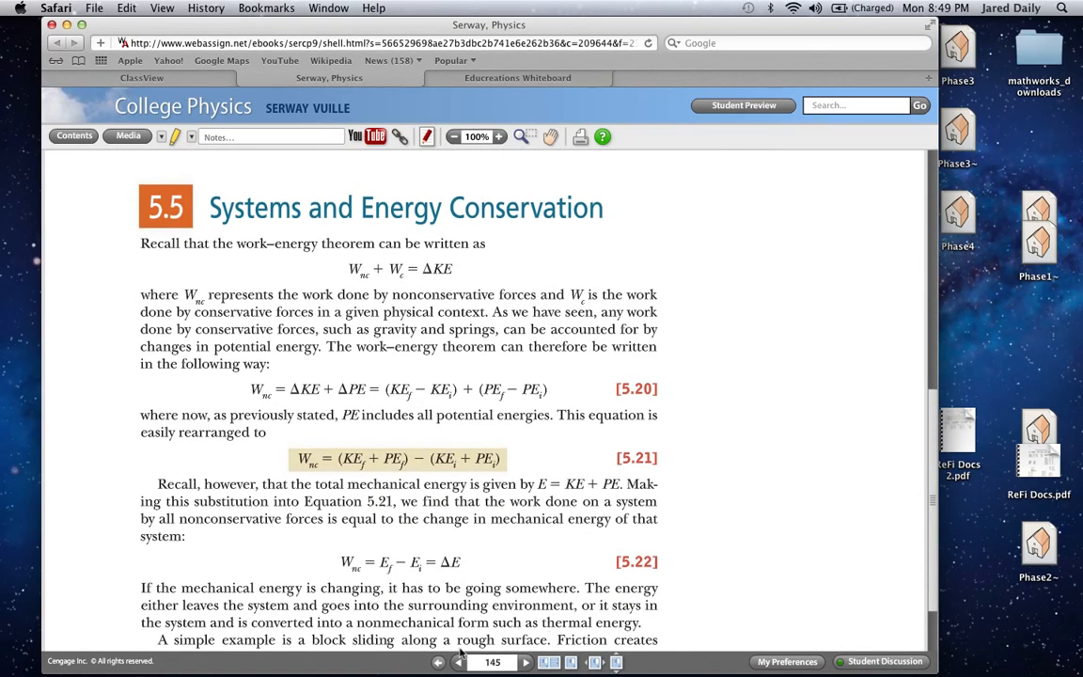
Page forward through section 5.6 Power, reading pages 147–150 up to Example 5.14.
click(526, 662)
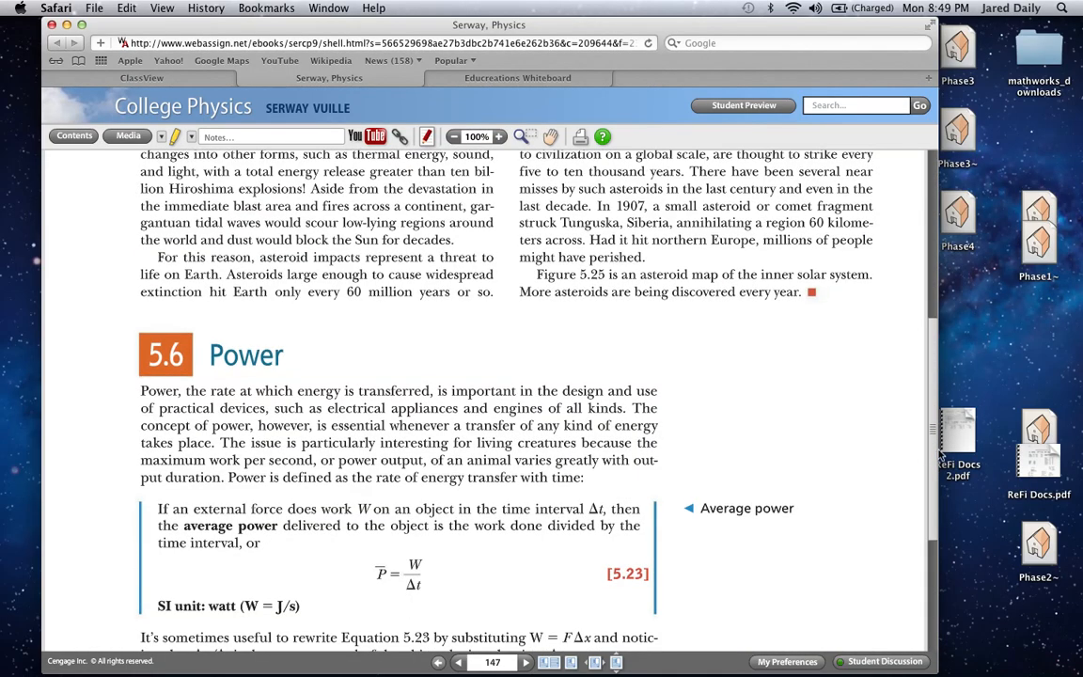
scroll(down, 3)
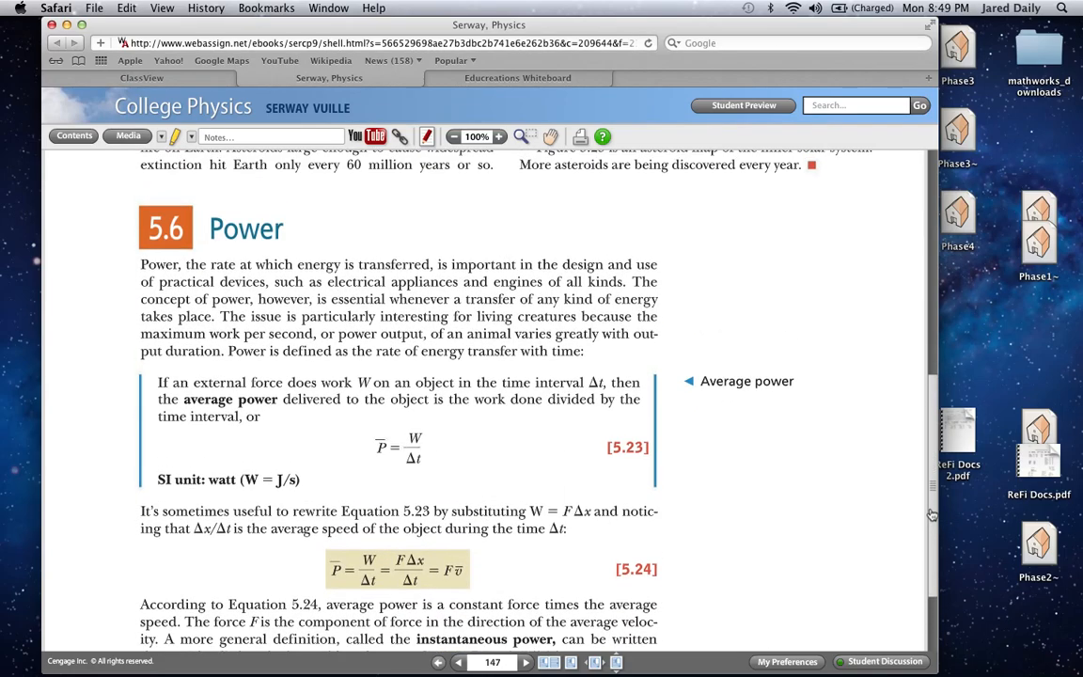
mouse_move(1071, 413)
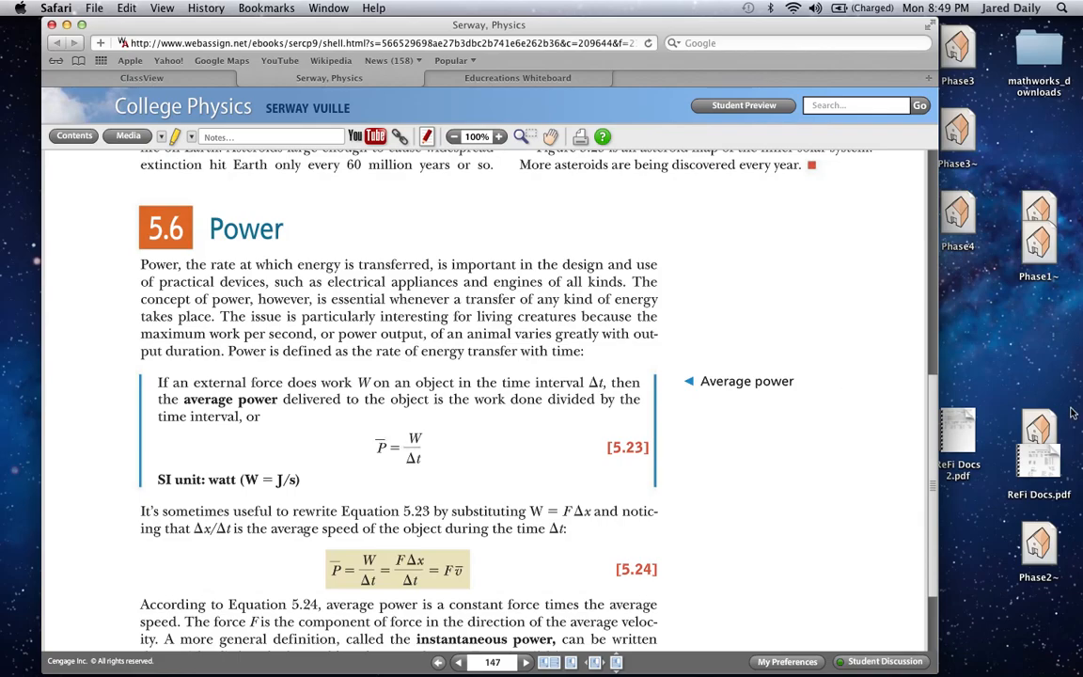
click(524, 662)
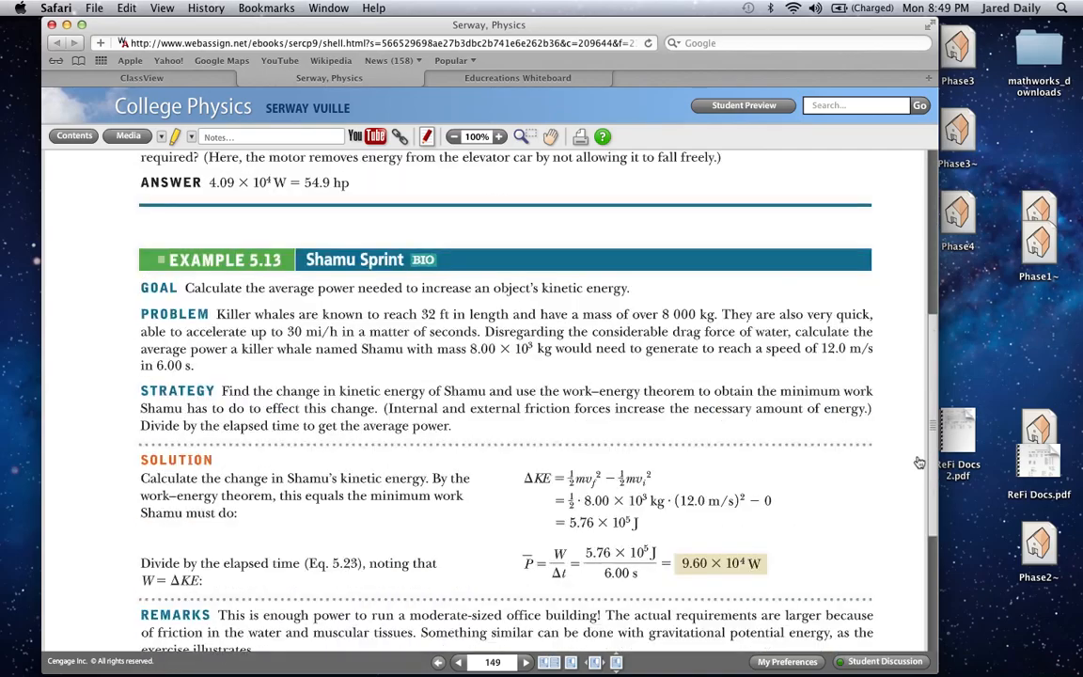
scroll(down, 3)
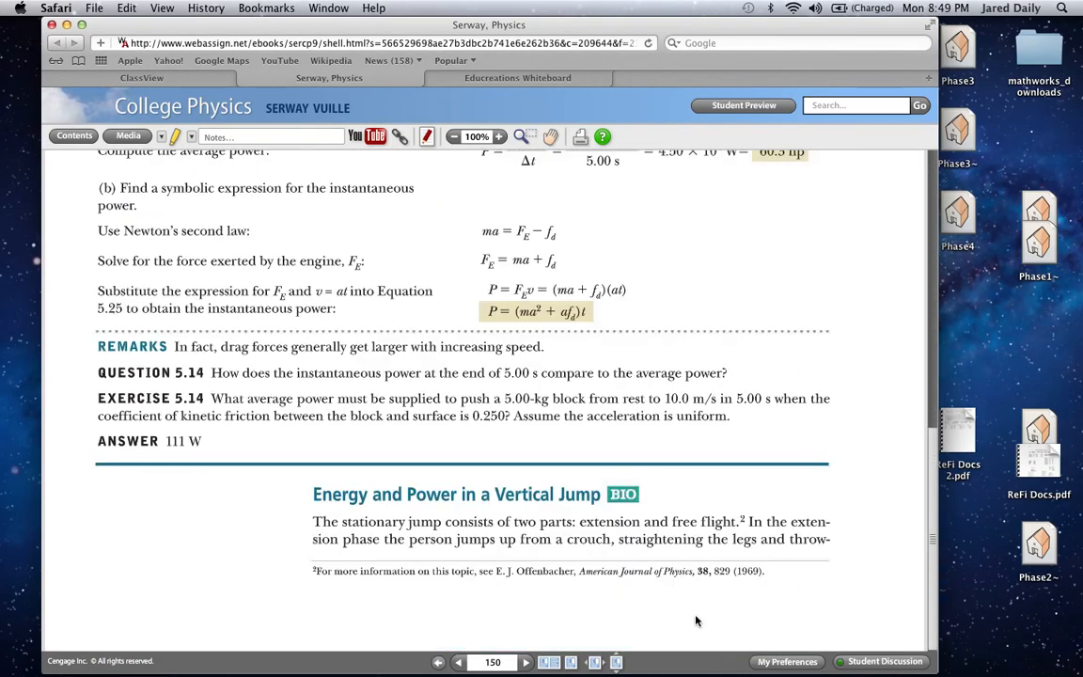
Page through section 5.7 and Examples 5.15–5.16 to the chapter 5 summary on page 154.
click(526, 662)
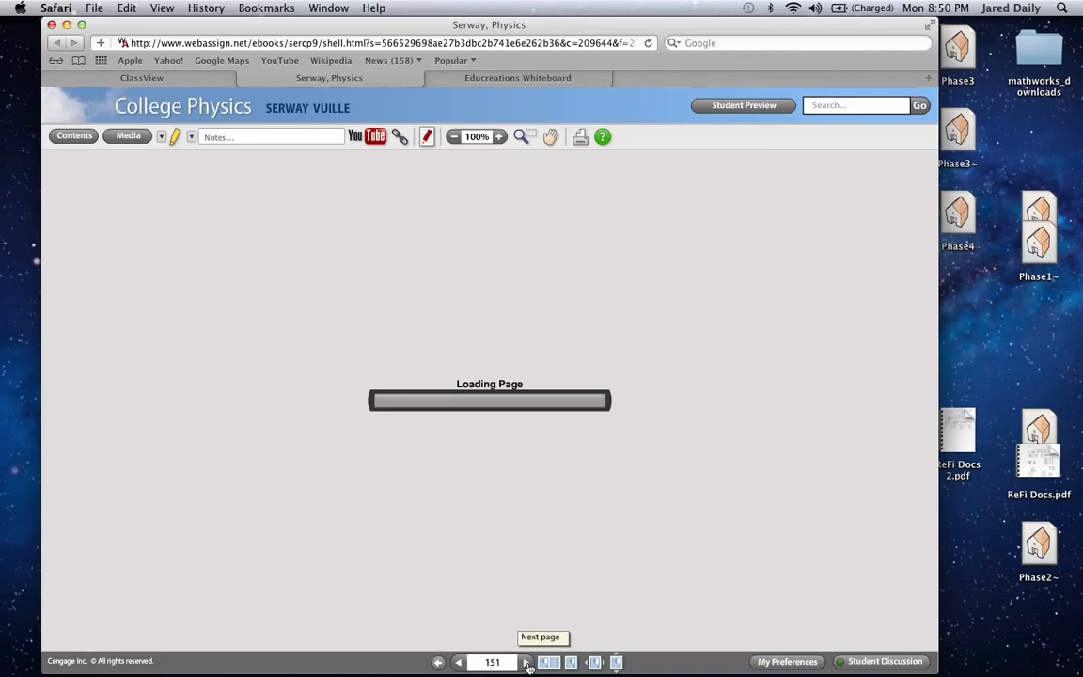
click(527, 661)
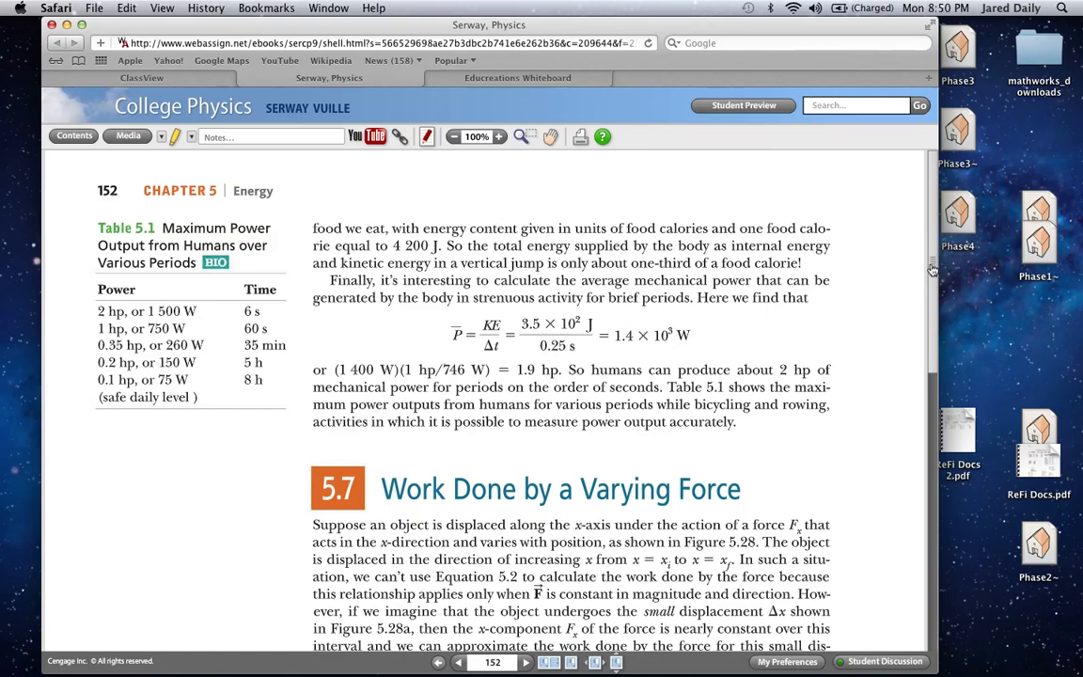
scroll(down, 3)
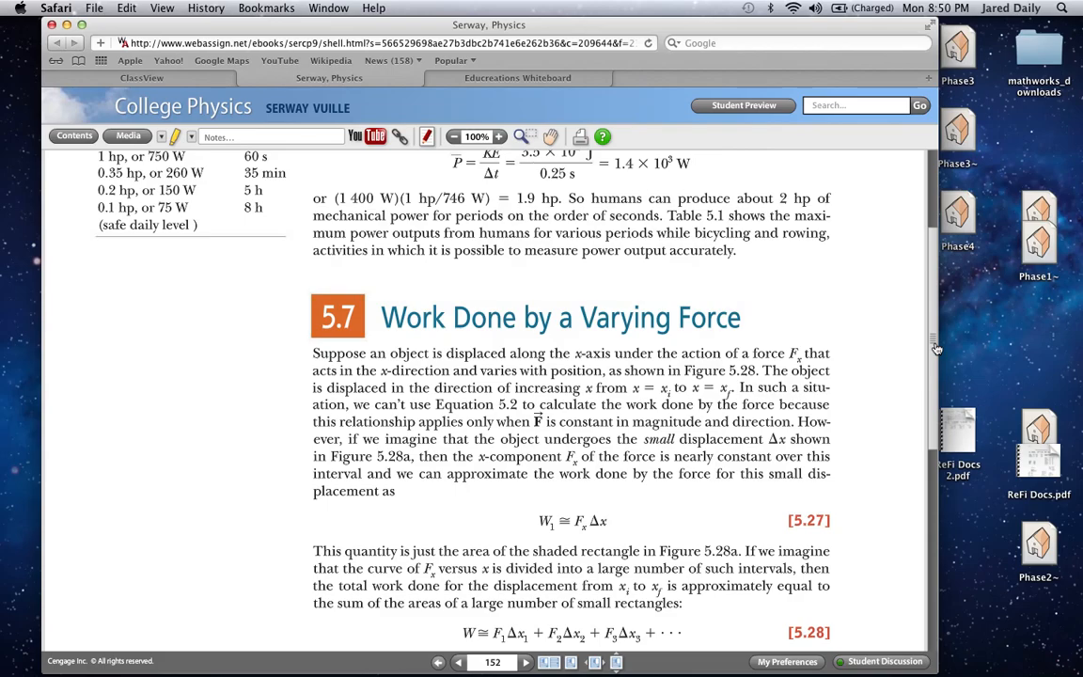
mouse_move(932, 339)
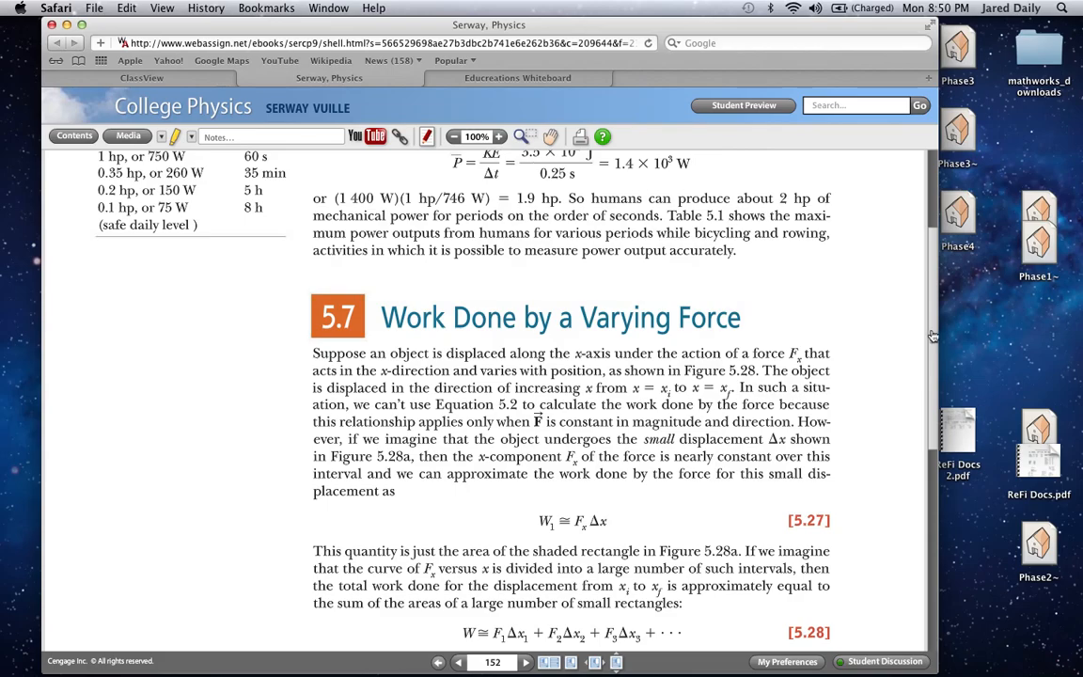
mouse_move(932, 352)
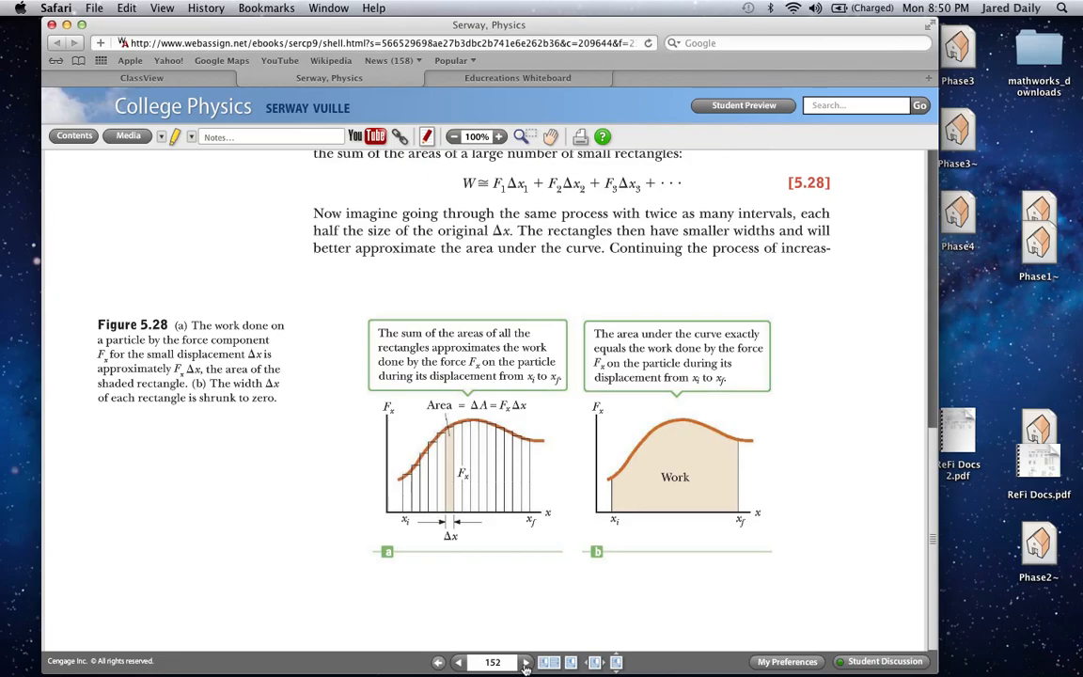
mouse_move(532, 639)
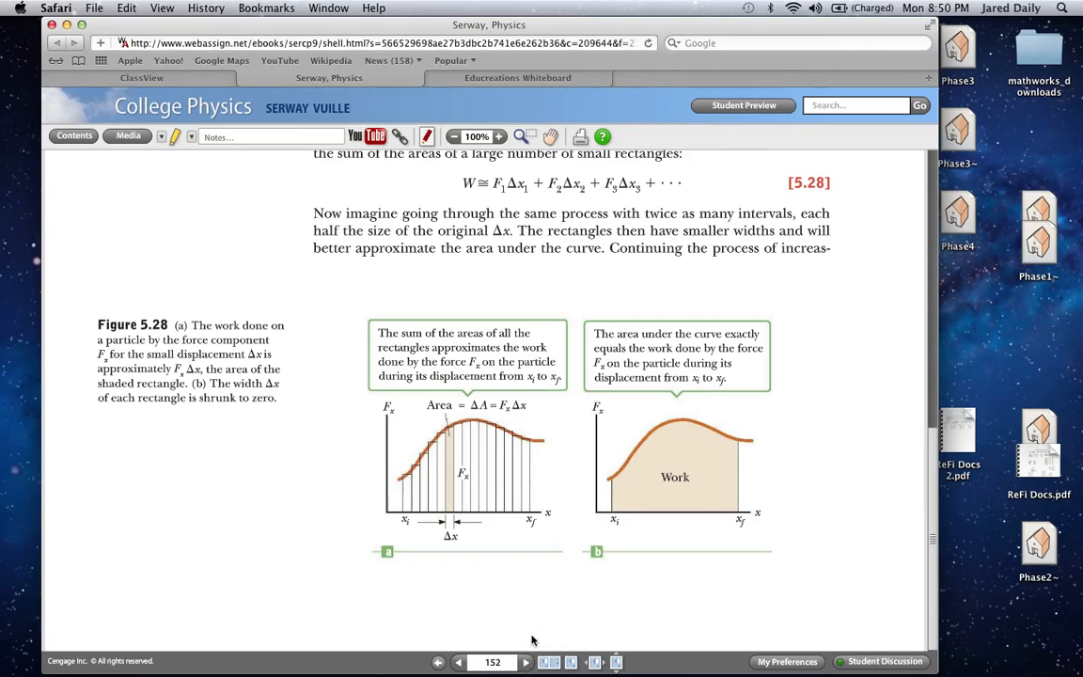
click(527, 661)
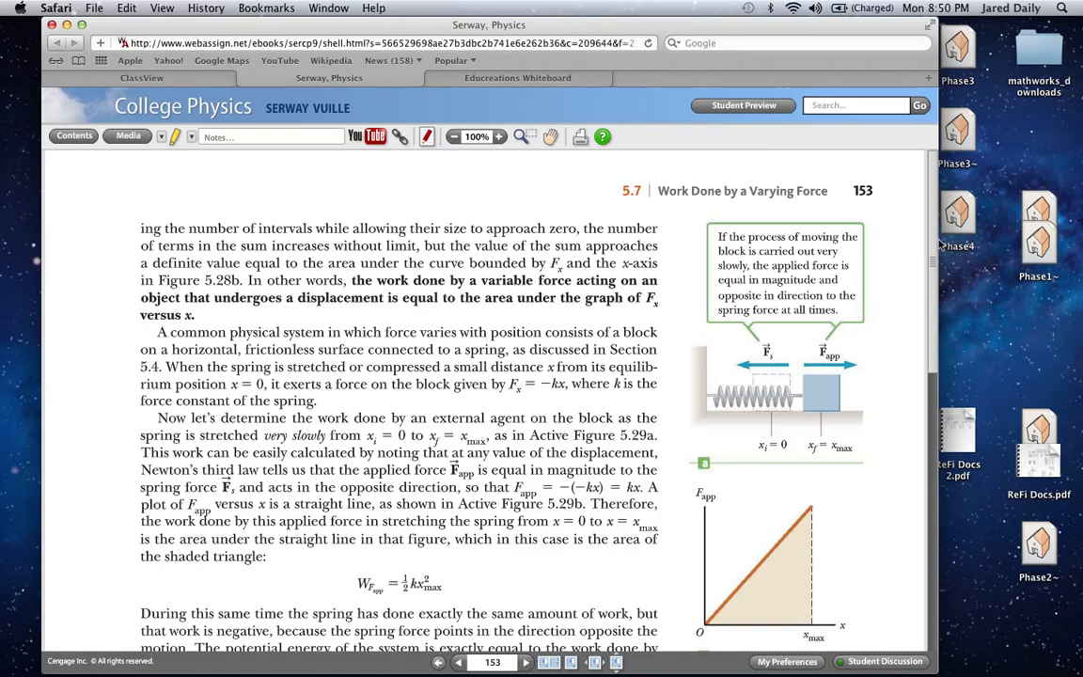
scroll(down, 3)
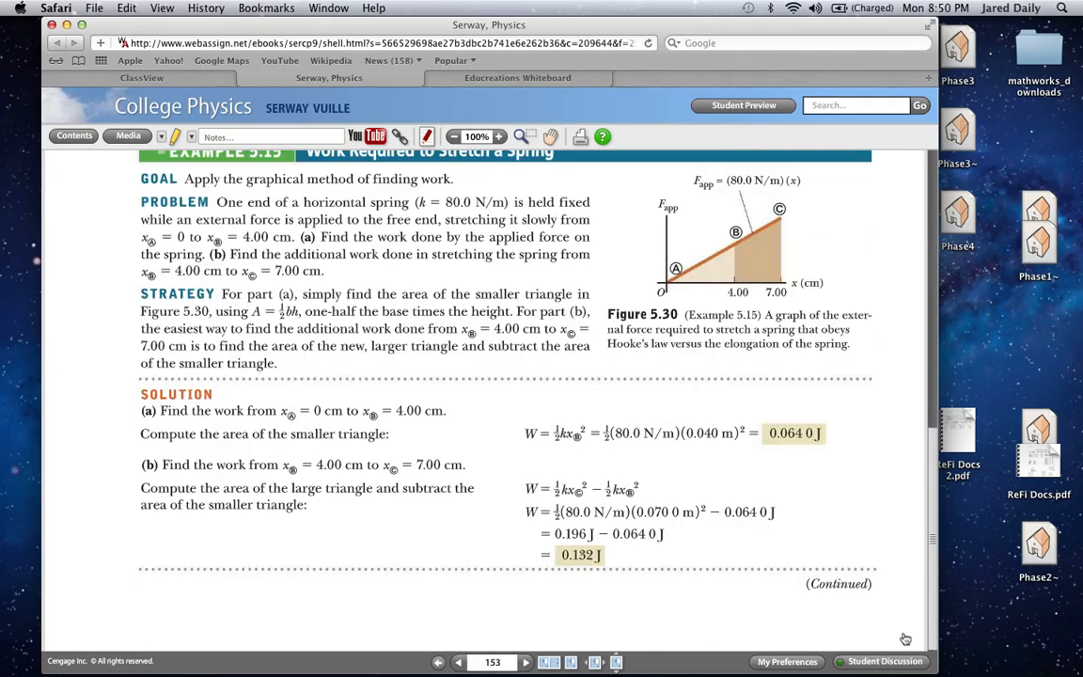
click(526, 662)
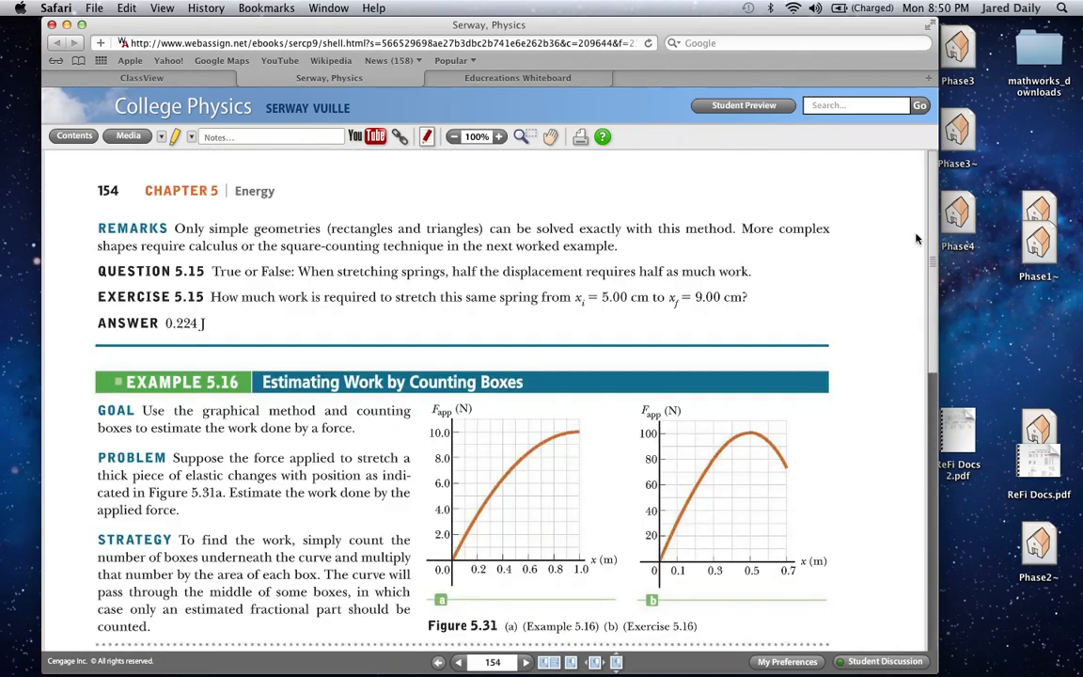
scroll(down, 3)
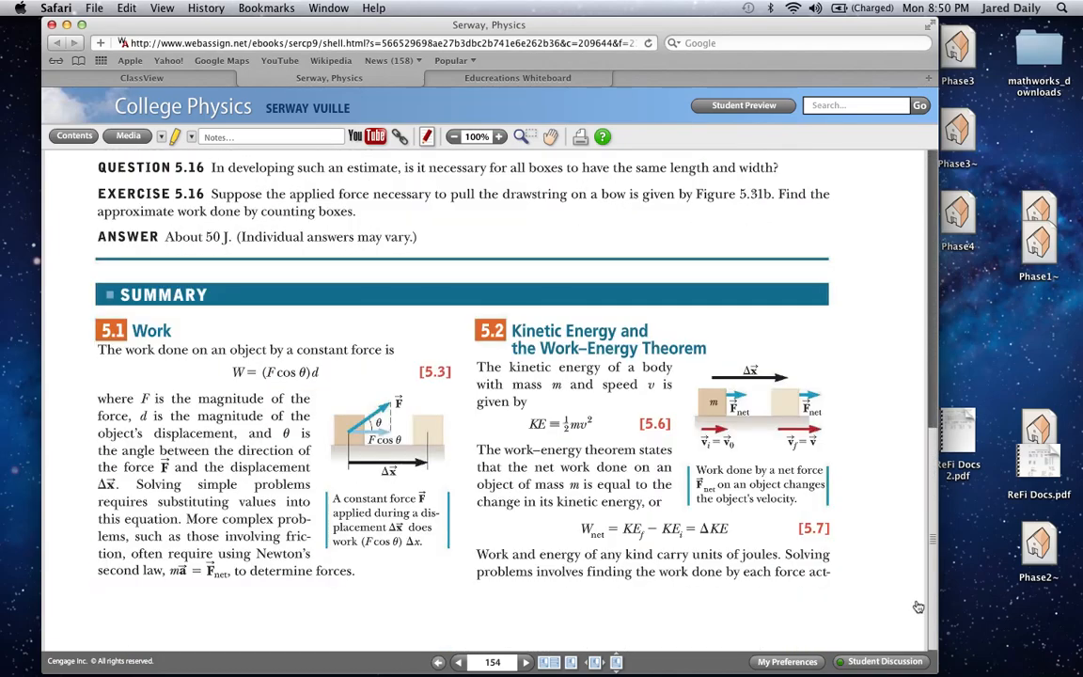
mouse_move(888, 616)
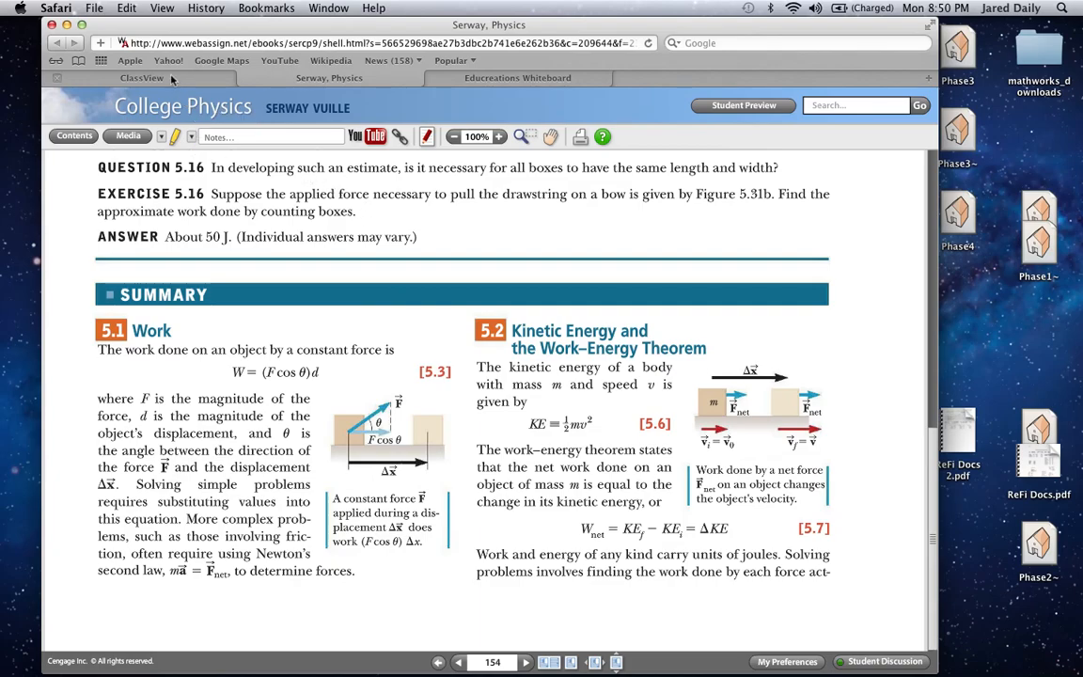
From ClassView, open the HW 5 MC & CQ assignment in the Assignment Previewer.
click(141, 79)
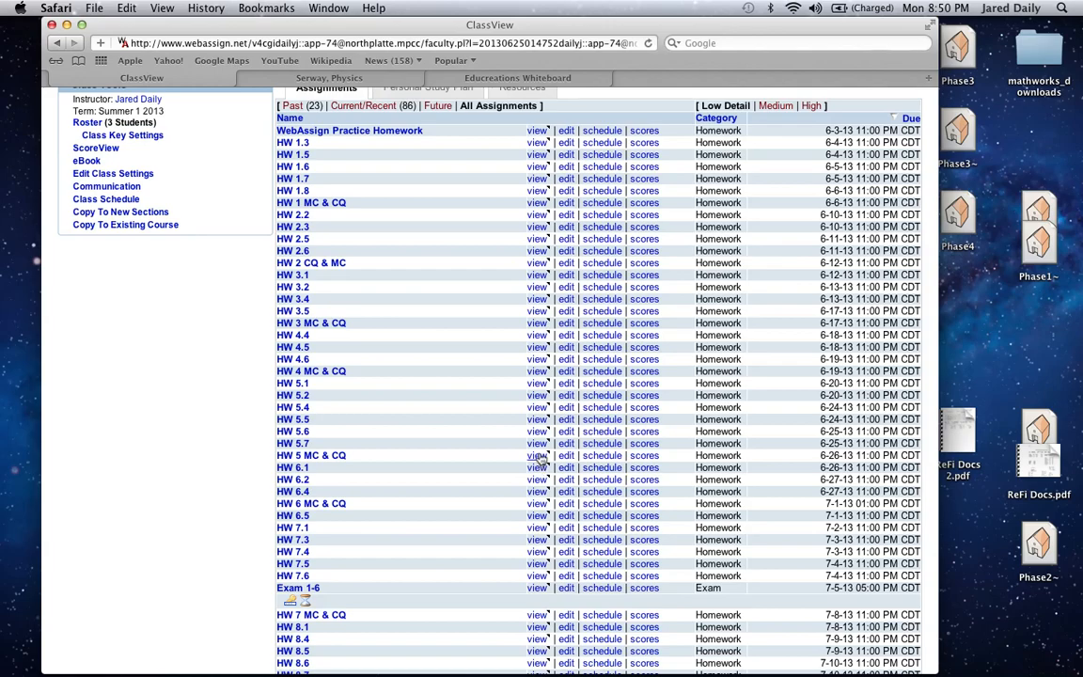
click(538, 454)
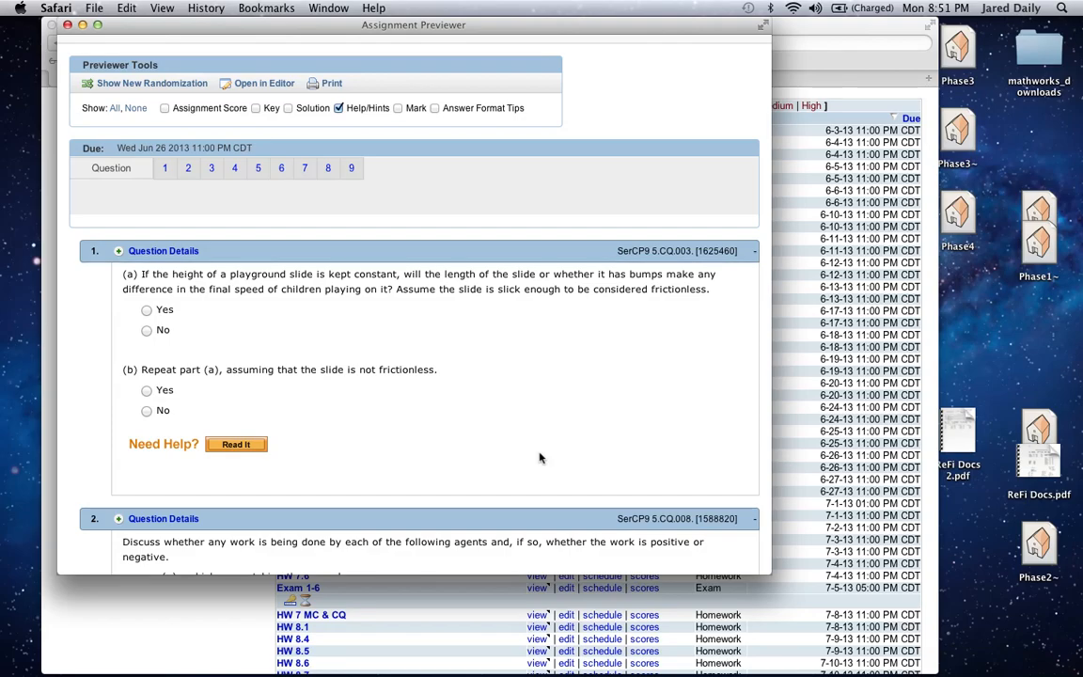
Read questions 1–3 on the playground slide, positive or negative work, and the kicked football.
scroll(down, 3)
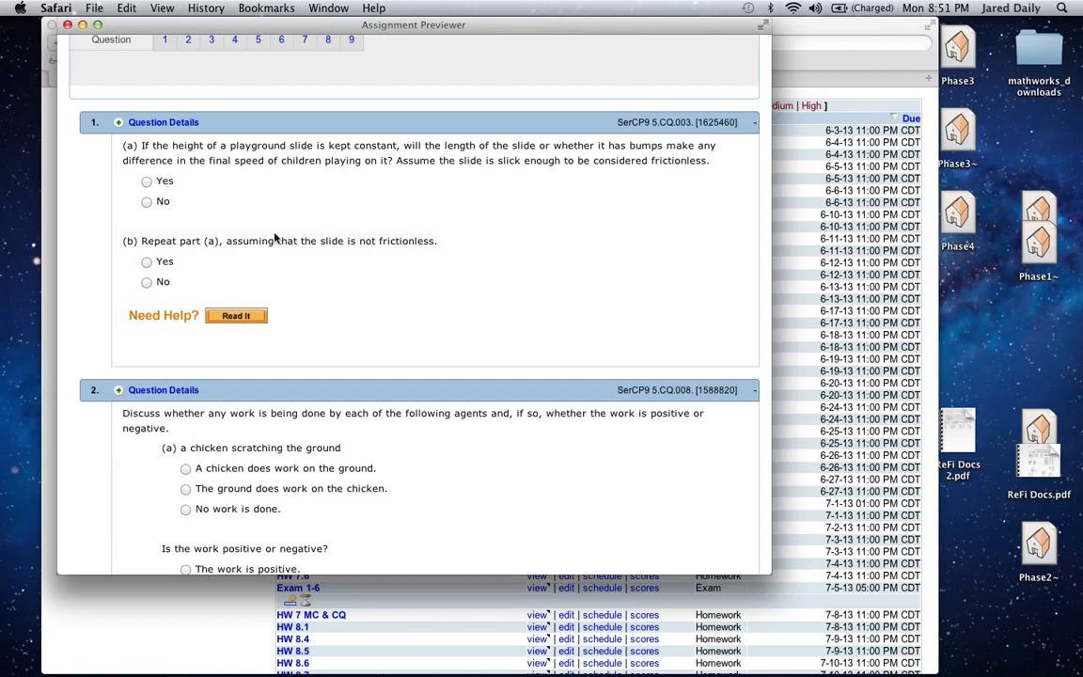
mouse_move(506, 195)
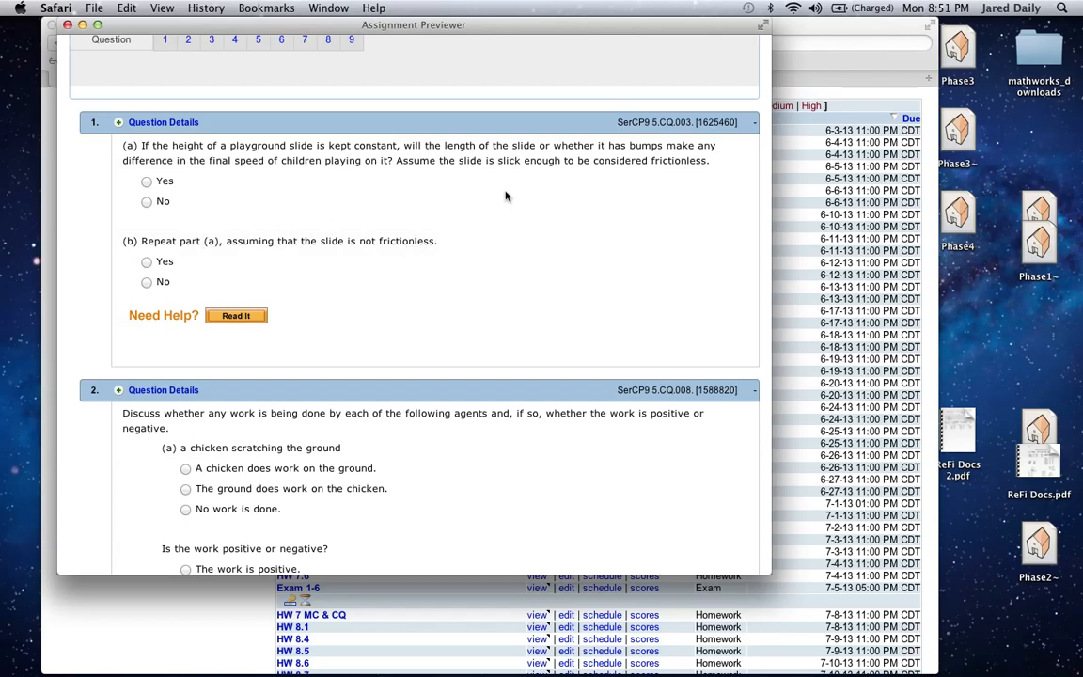
scroll(down, 3)
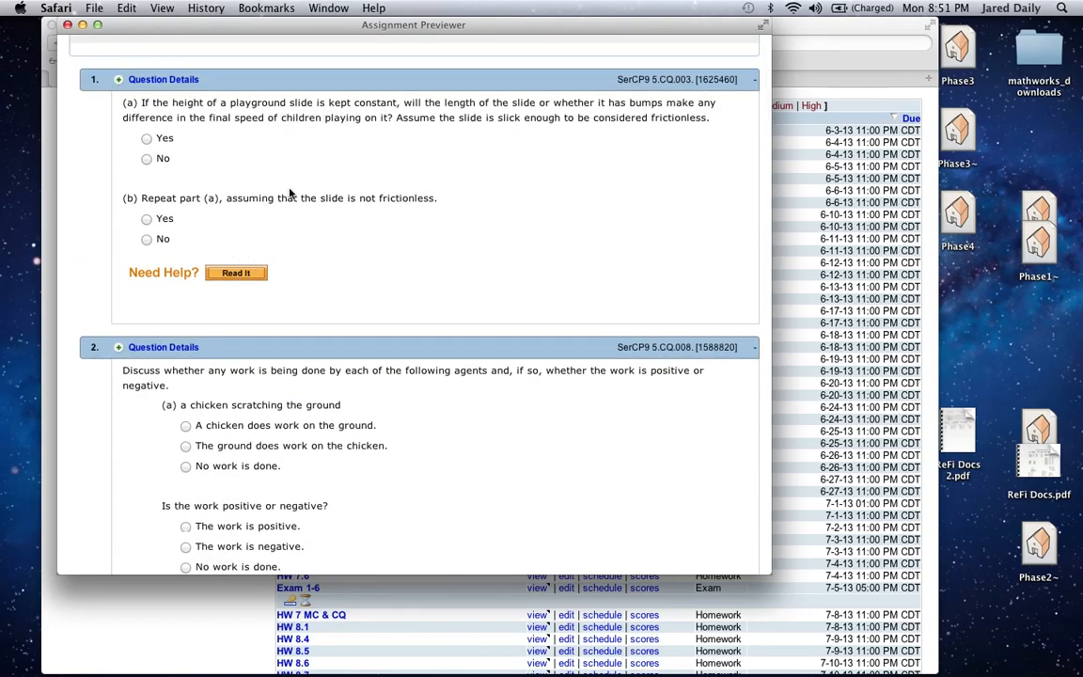
scroll(down, 3)
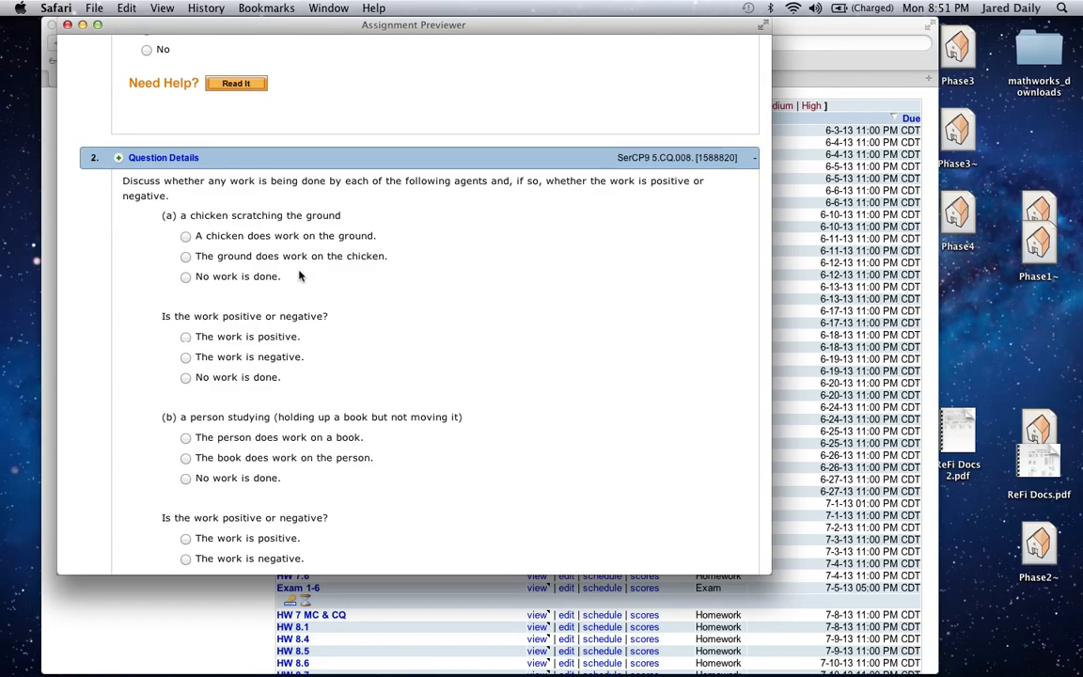
scroll(down, 3)
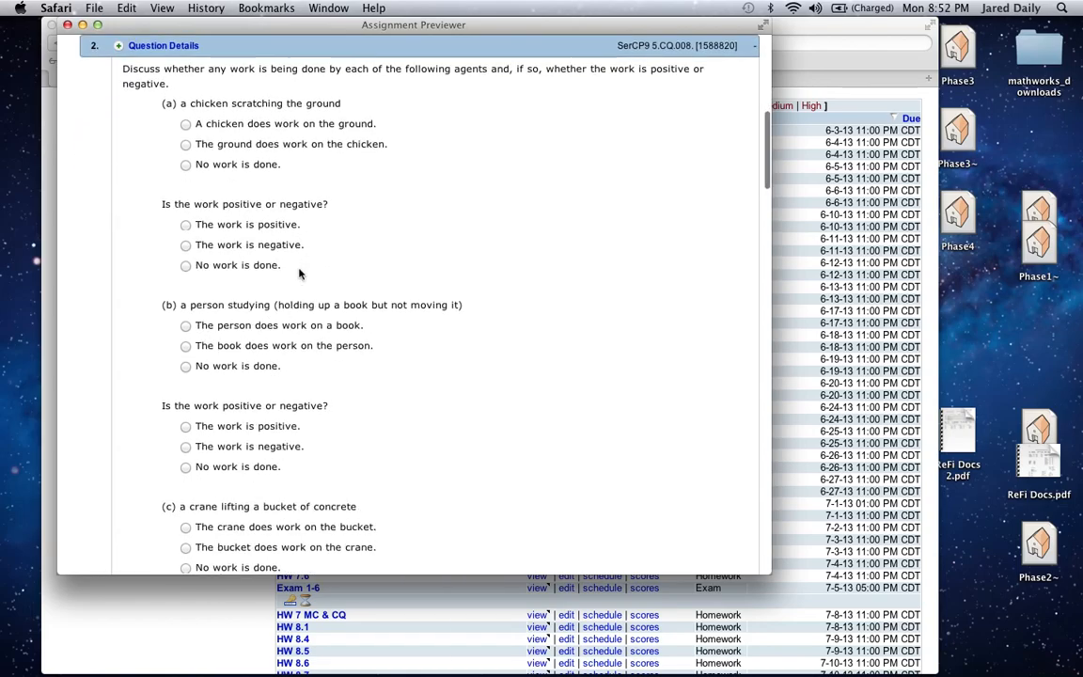
scroll(down, 3)
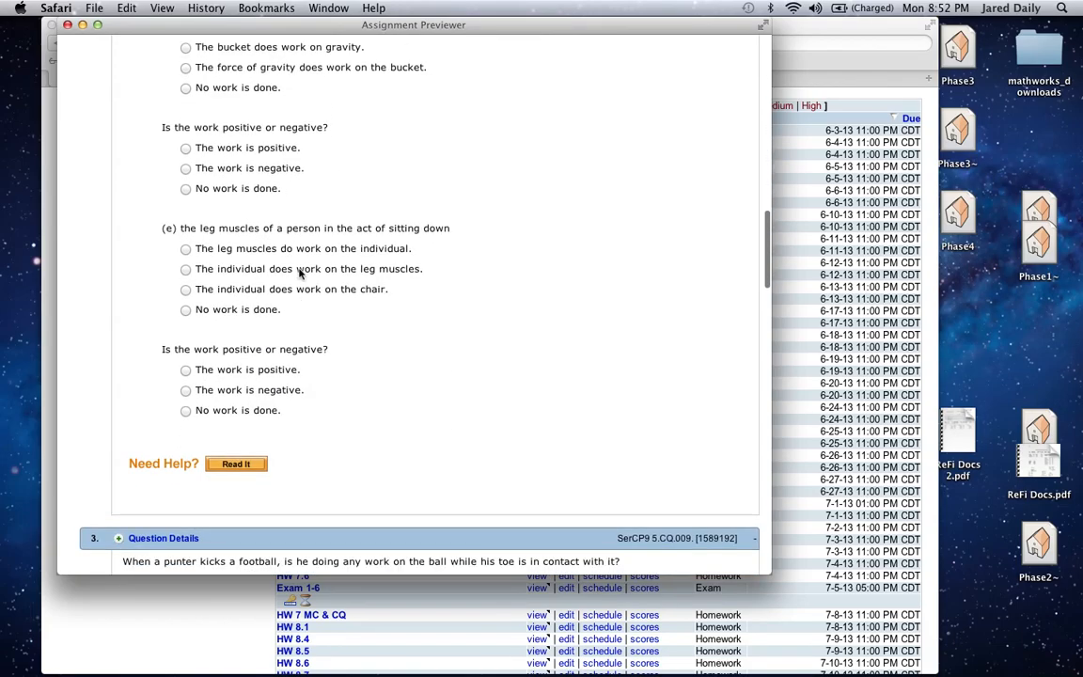
scroll(down, 3)
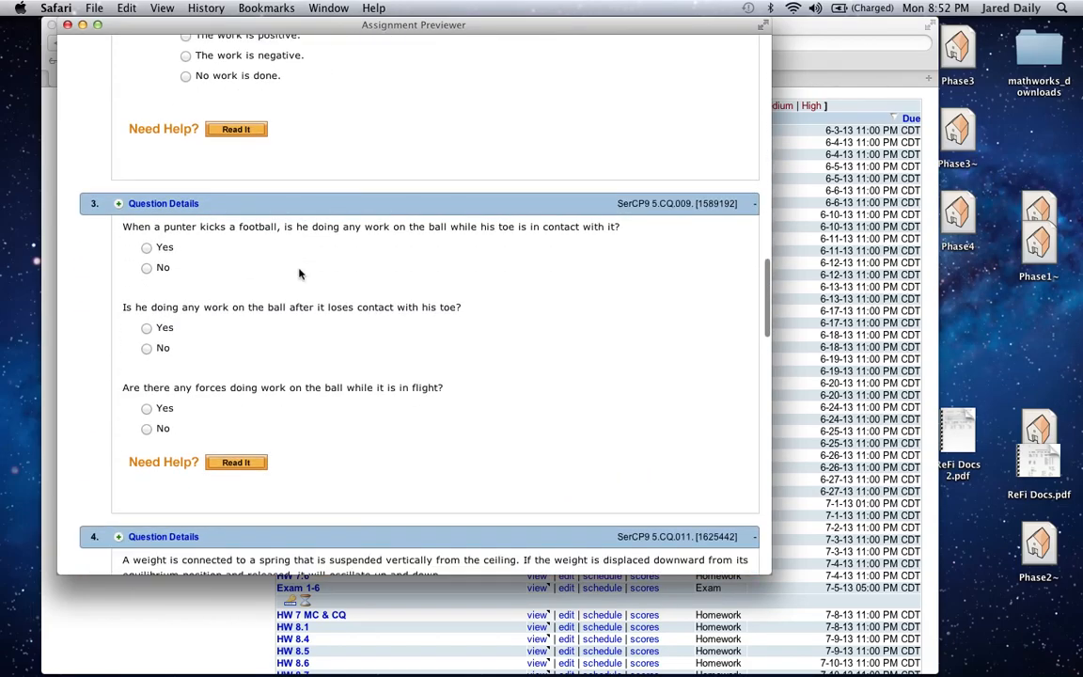
scroll(down, 3)
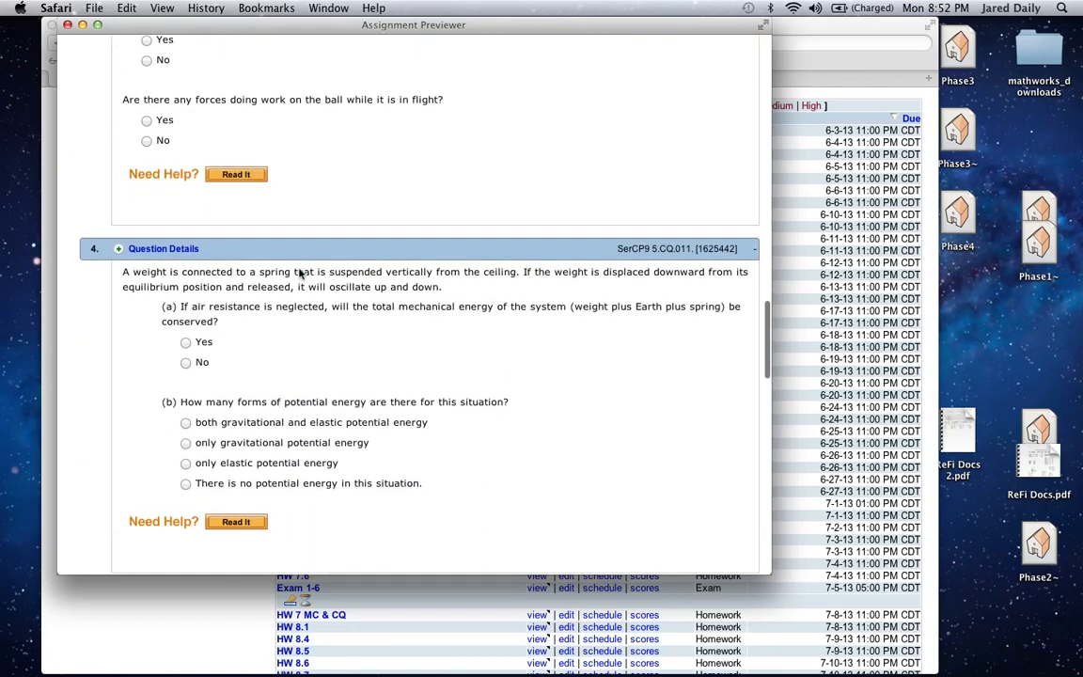
Read question 4 on the weight oscillating on a spring until question 5 appears.
scroll(down, 3)
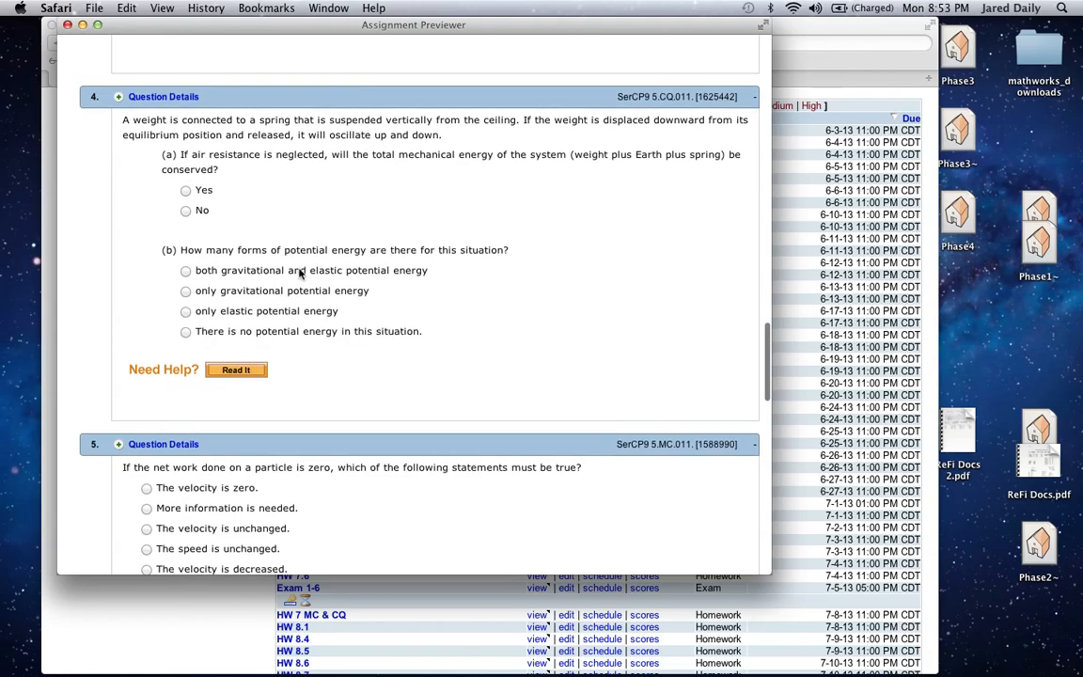
Move past question 5 to question 6 (SerCP9 5.MC.013) on when an accelerating car needs most power.
scroll(down, 3)
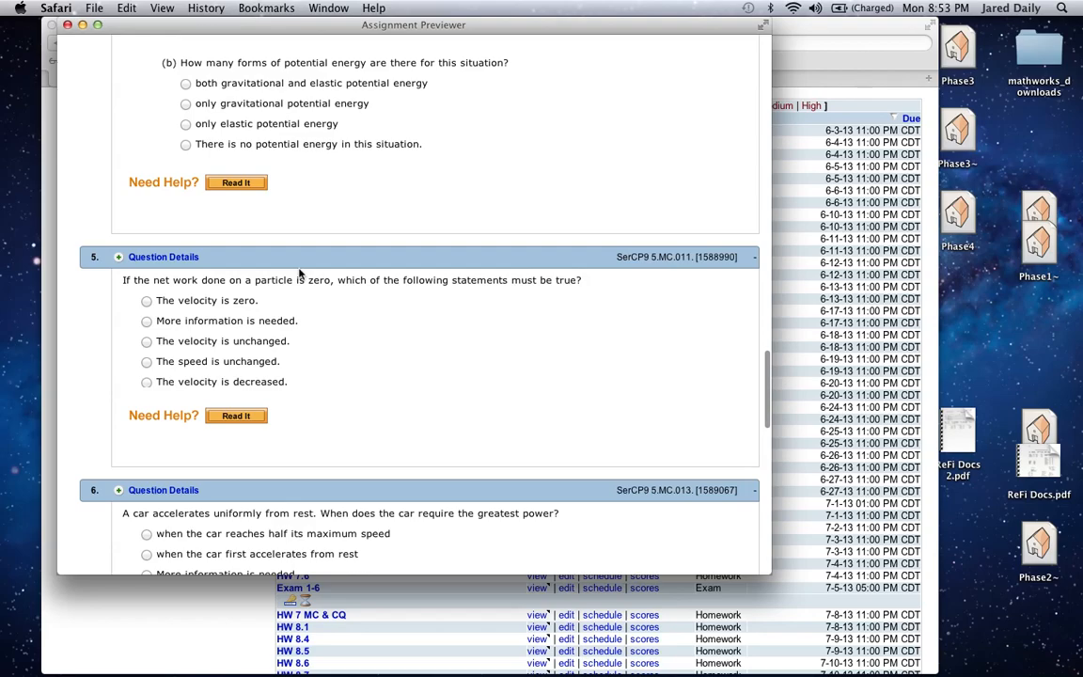
scroll(down, 3)
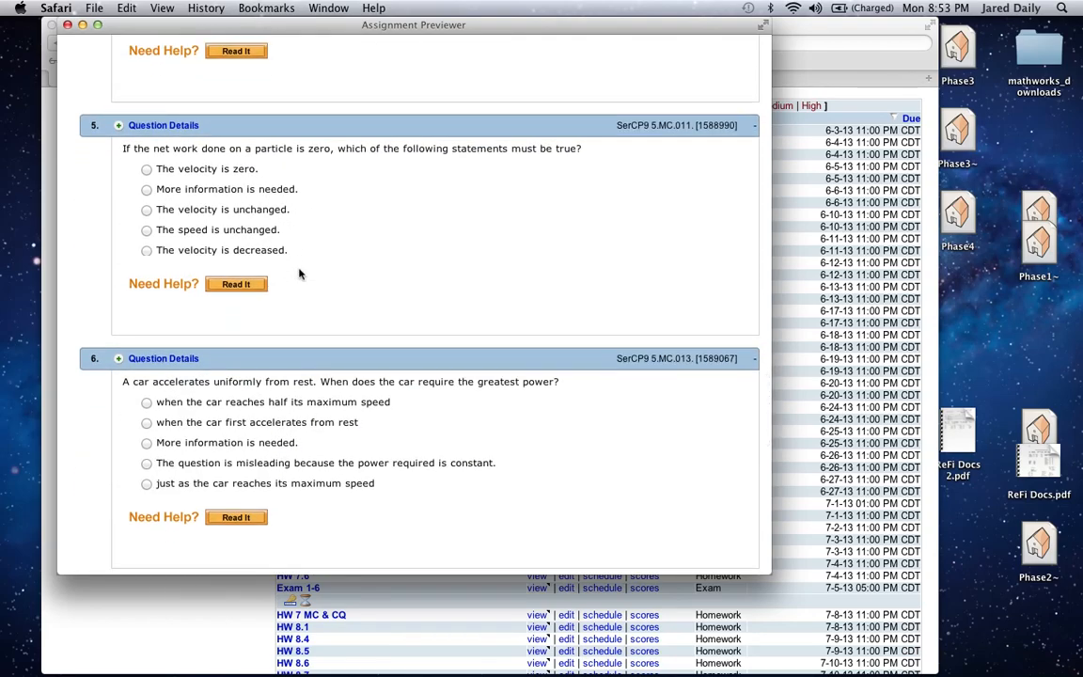
scroll(down, 3)
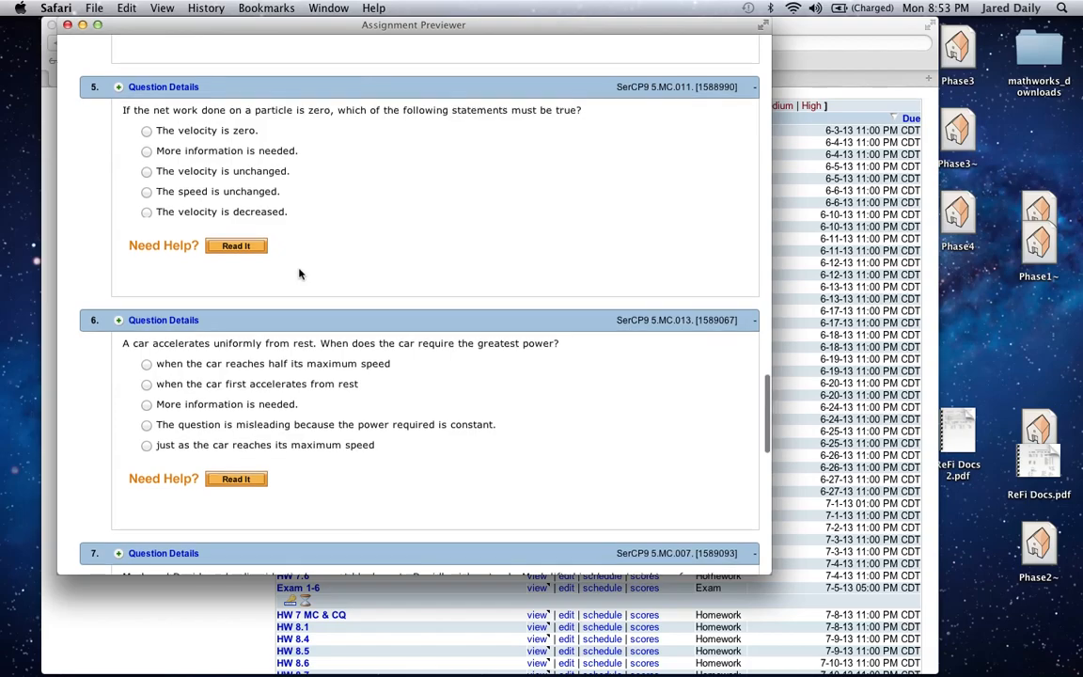
scroll(down, 3)
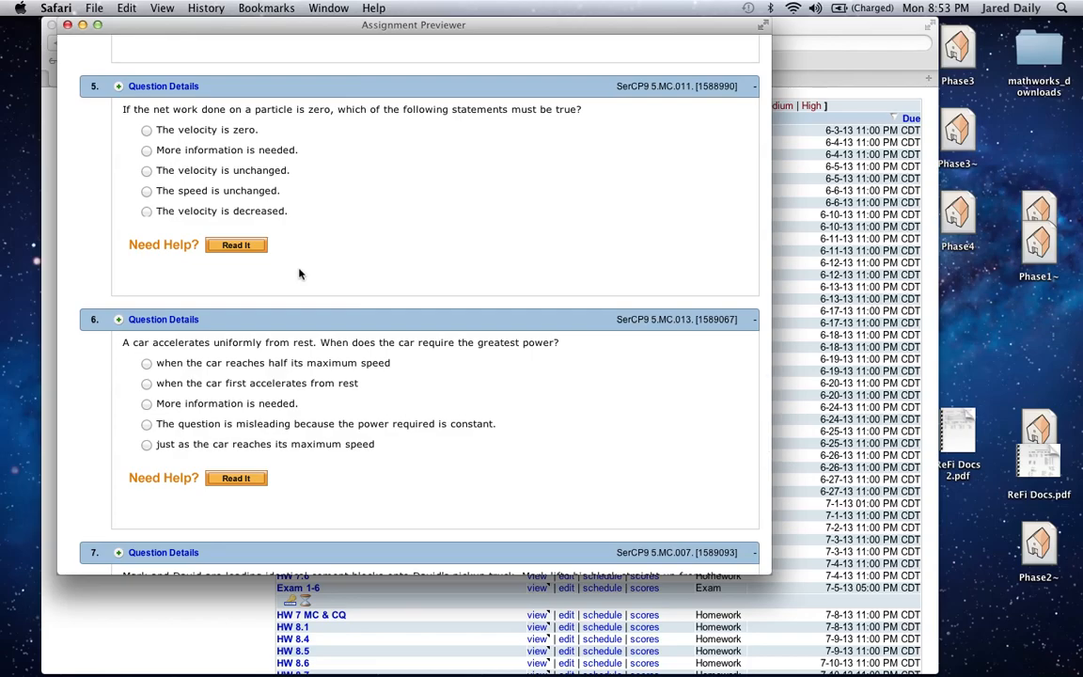
scroll(down, 3)
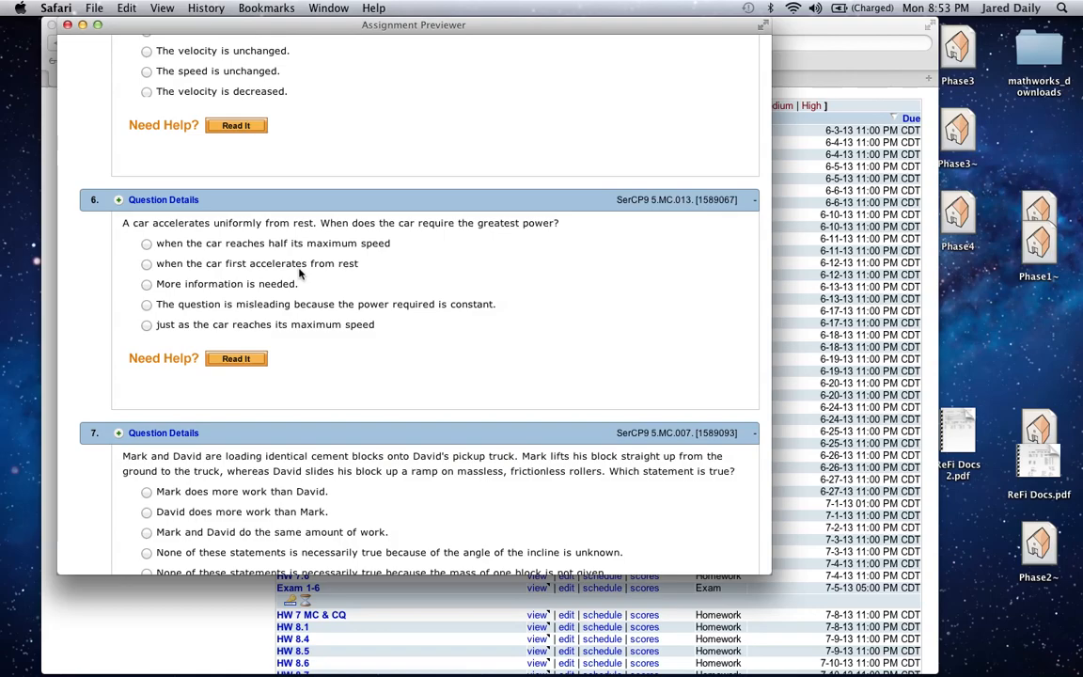
scroll(down, 3)
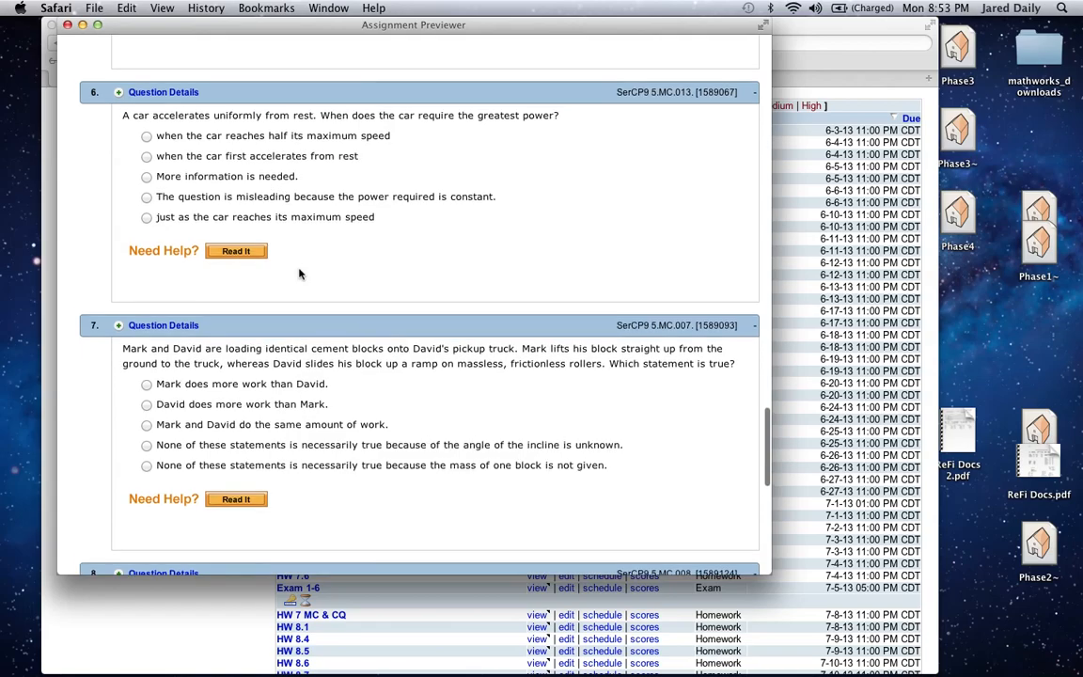
scroll(down, 3)
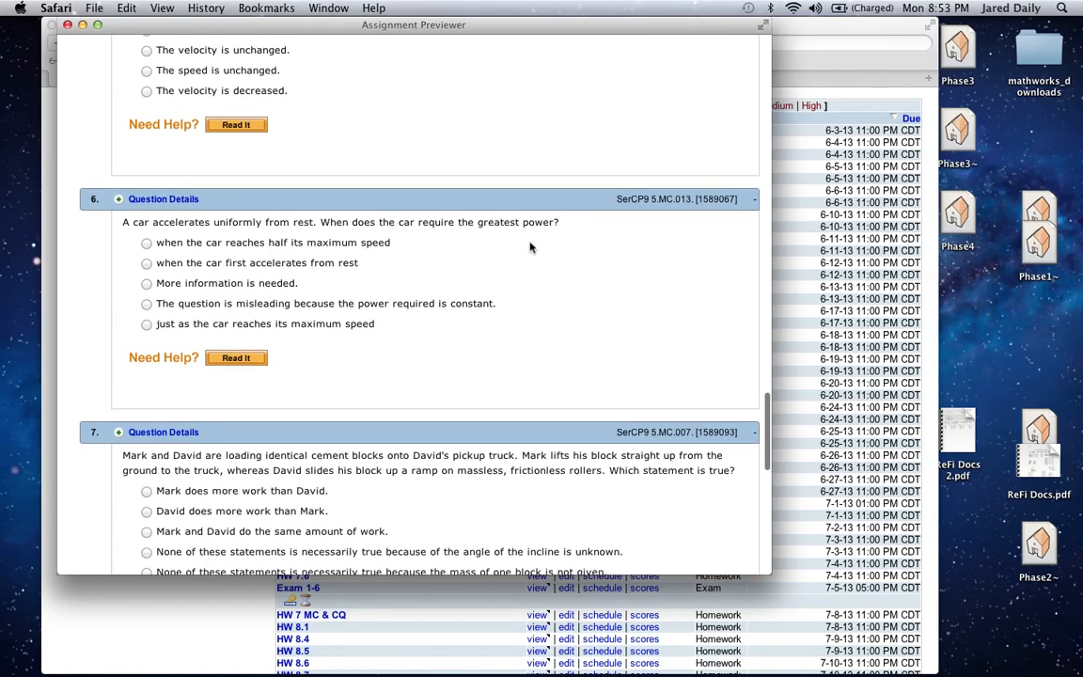
mouse_move(602, 252)
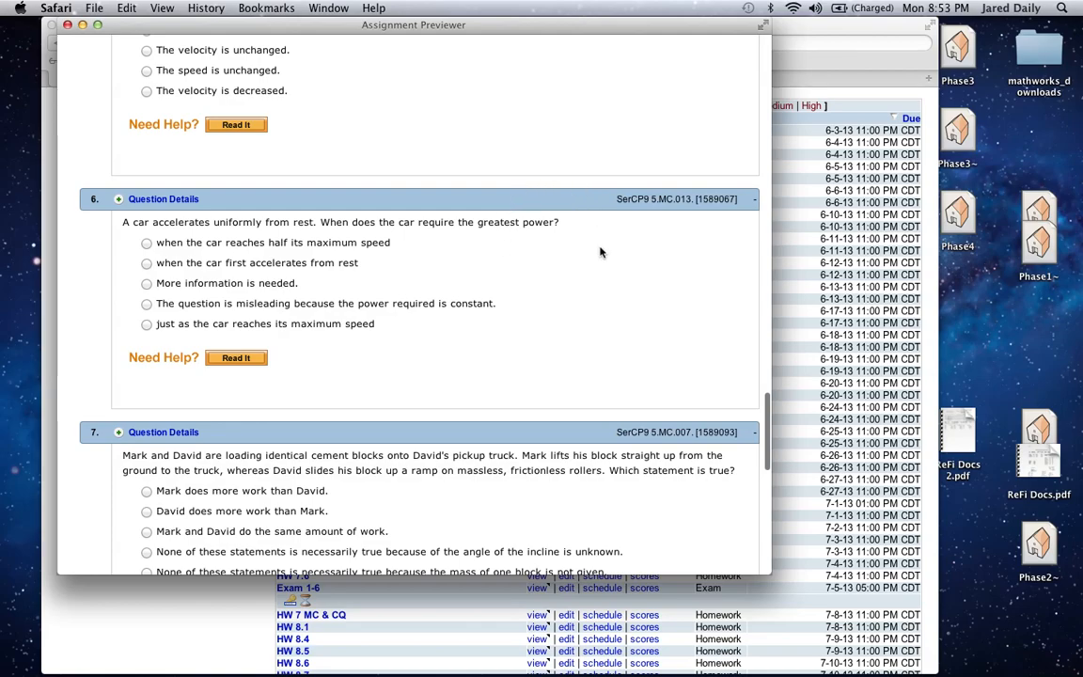
mouse_move(500, 243)
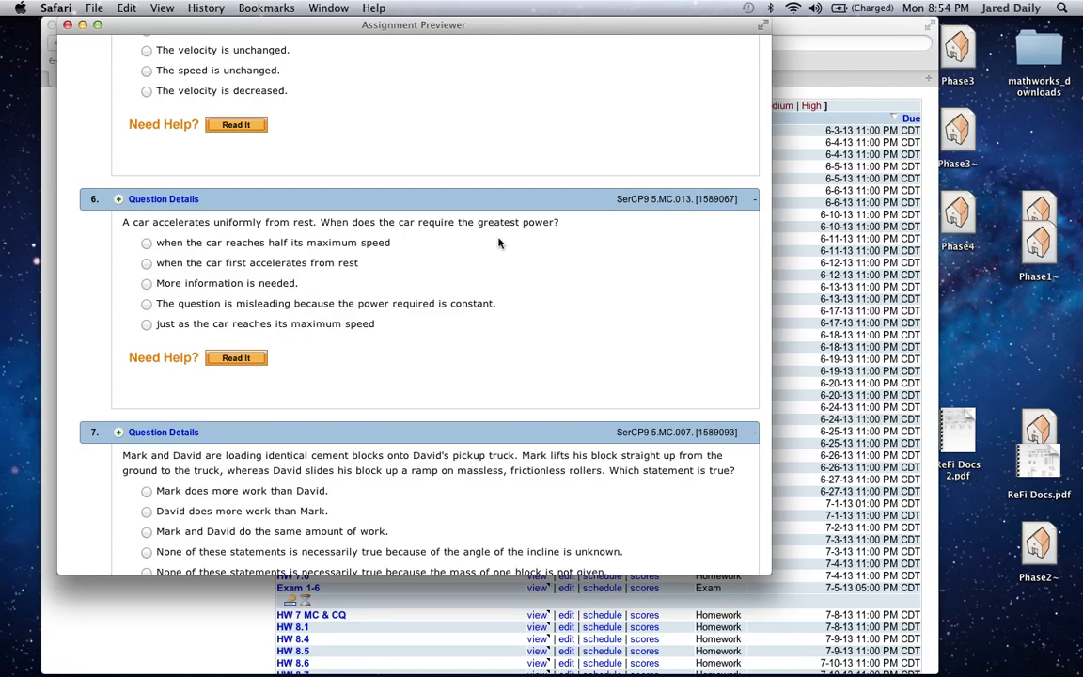
mouse_move(536, 254)
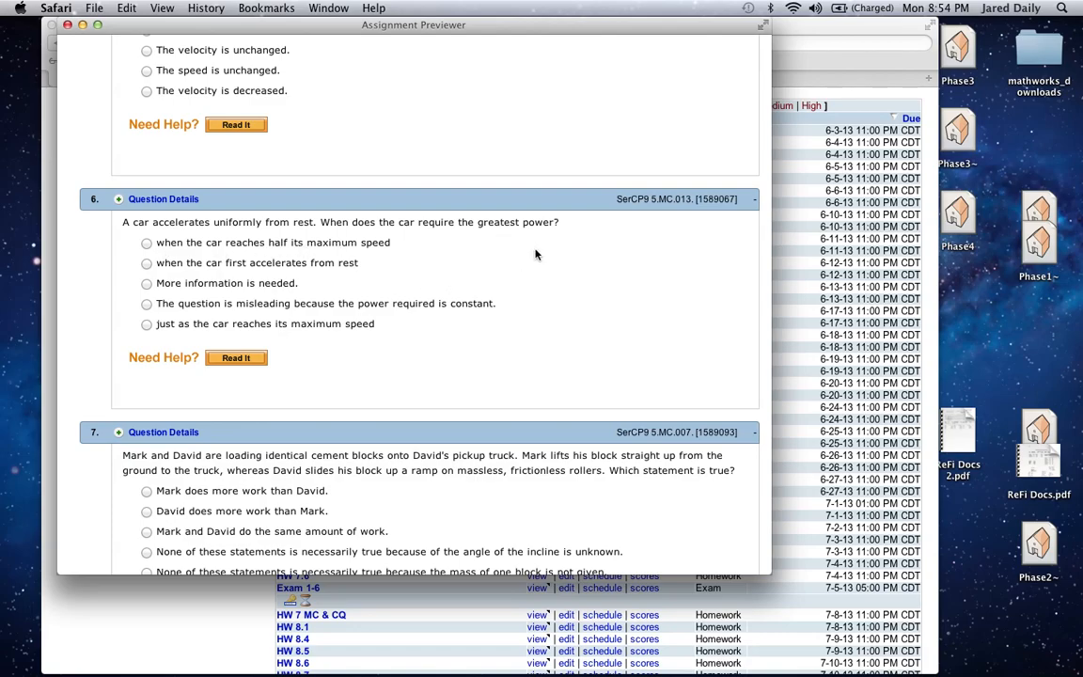
mouse_move(489, 282)
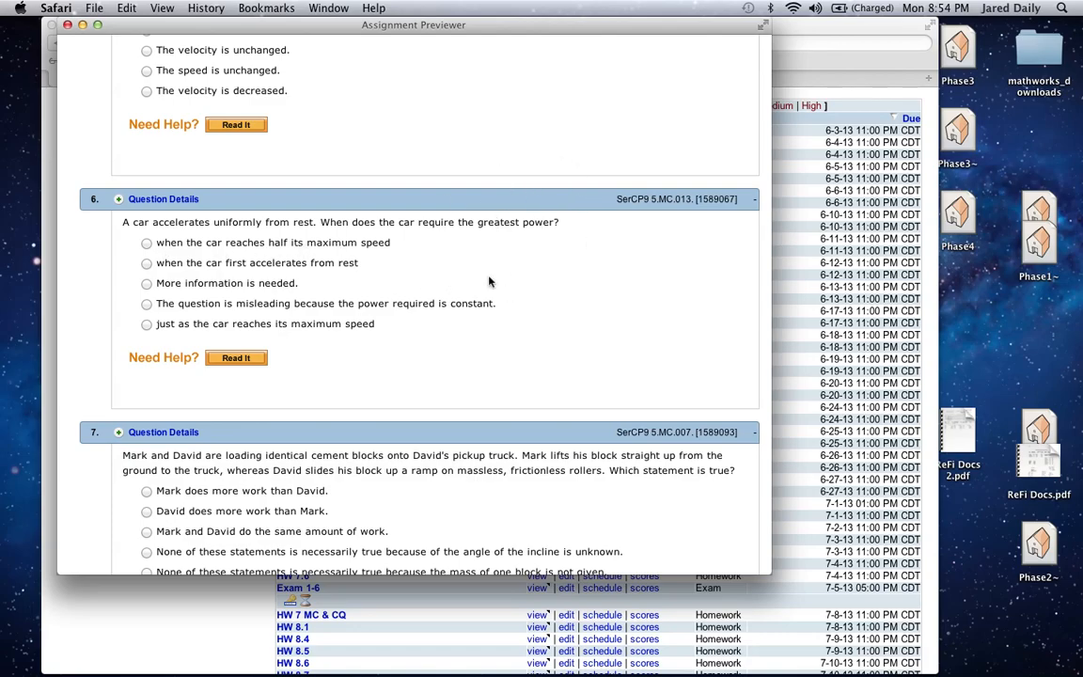
Read question 7 on Mark and David lifting blocks and question 8 on kinetic energy when speed doubles.
scroll(down, 3)
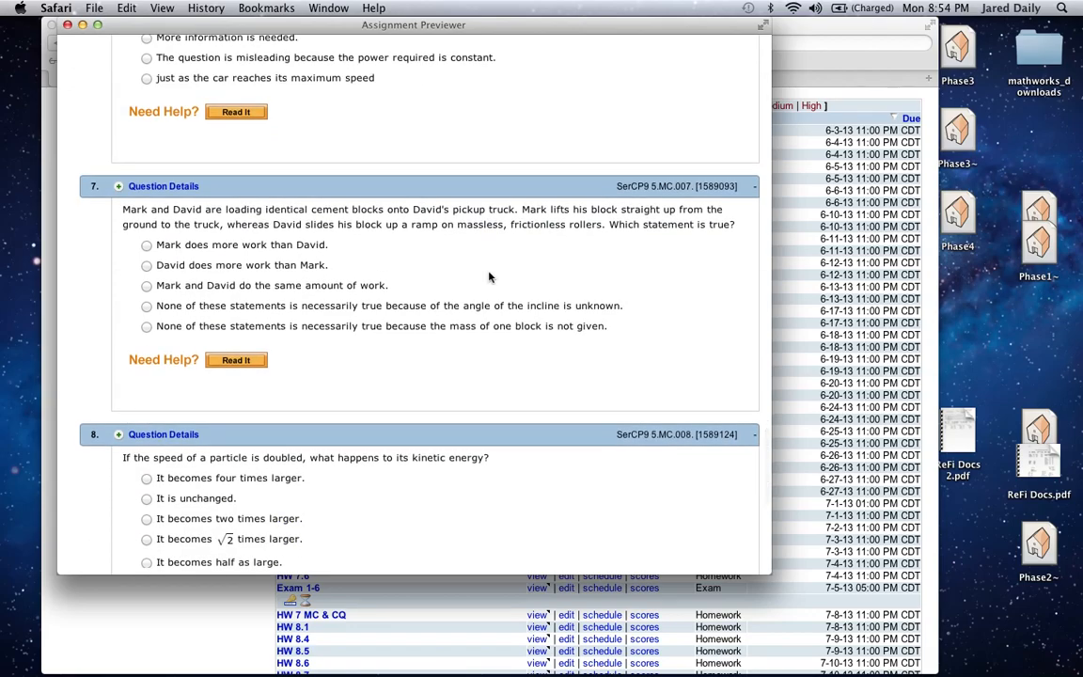
scroll(down, 3)
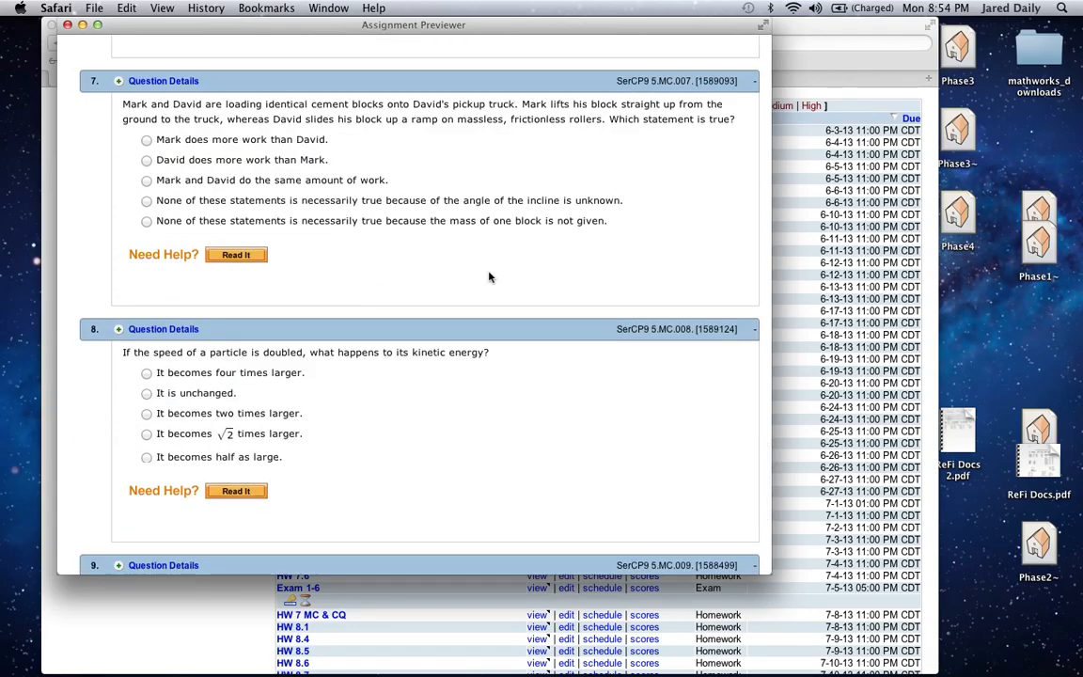
scroll(down, 3)
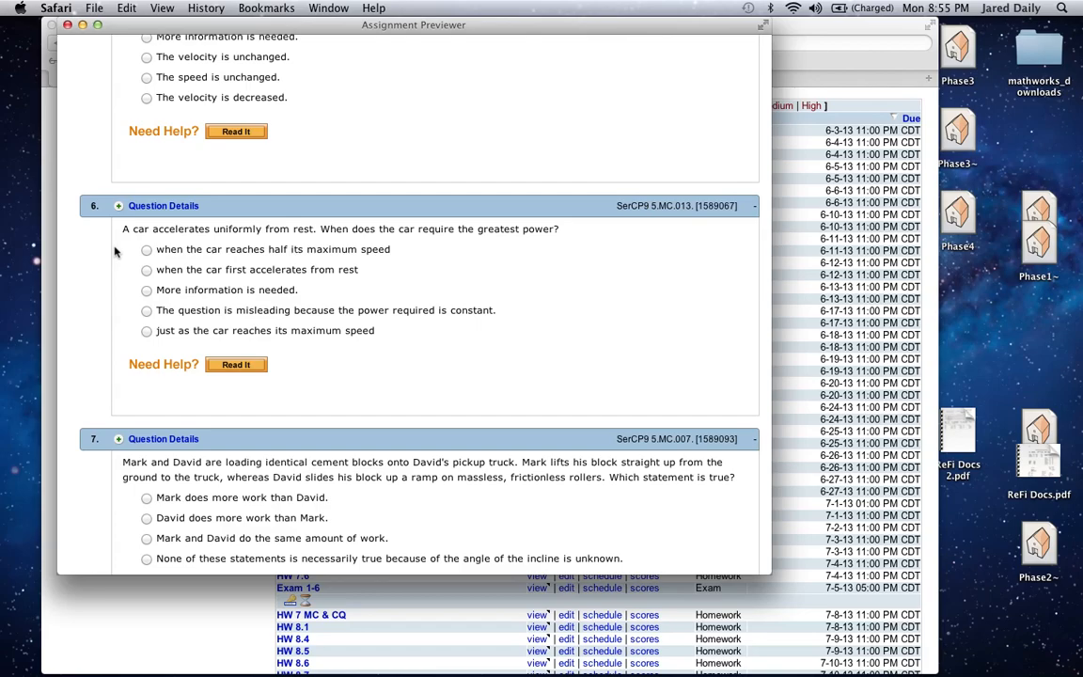
mouse_move(162, 280)
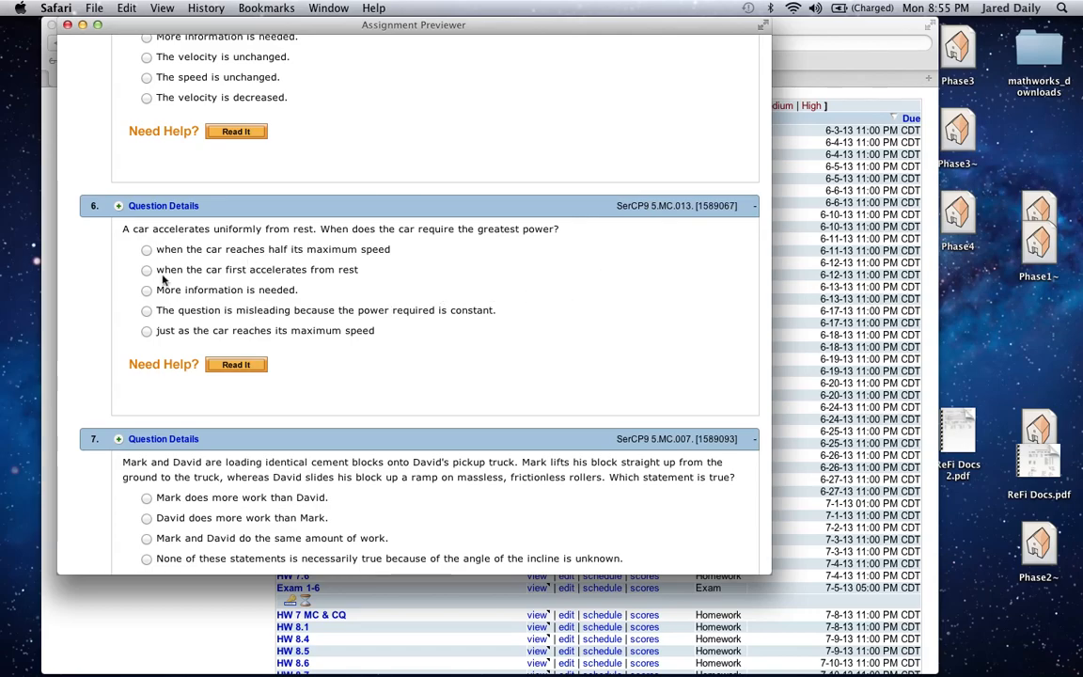
mouse_move(389, 244)
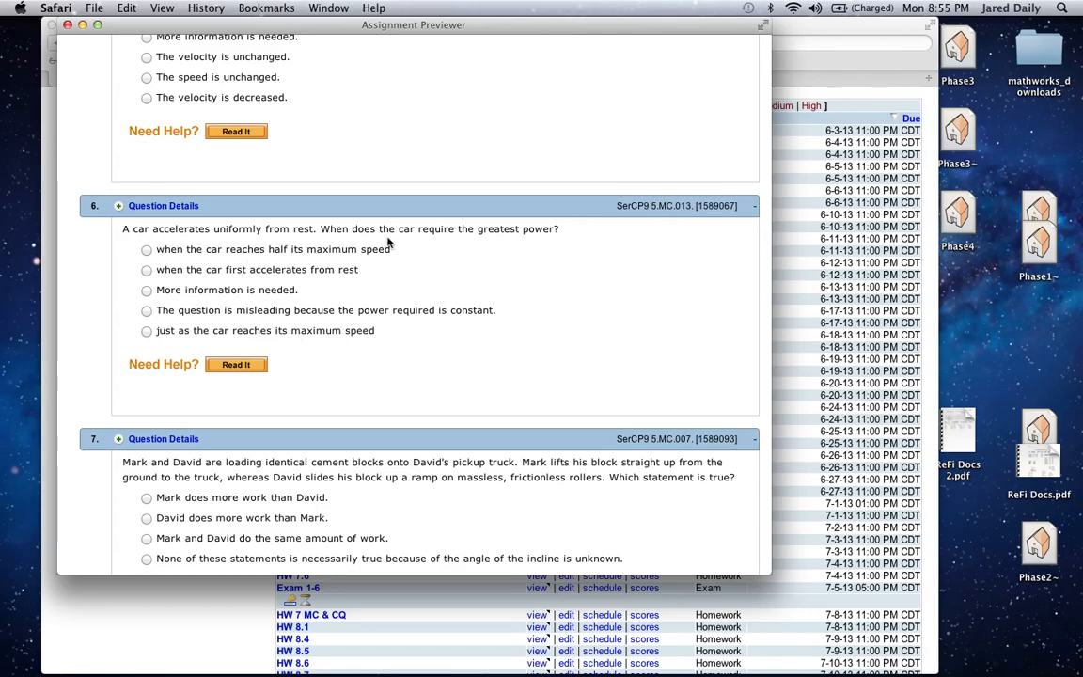
scroll(down, 3)
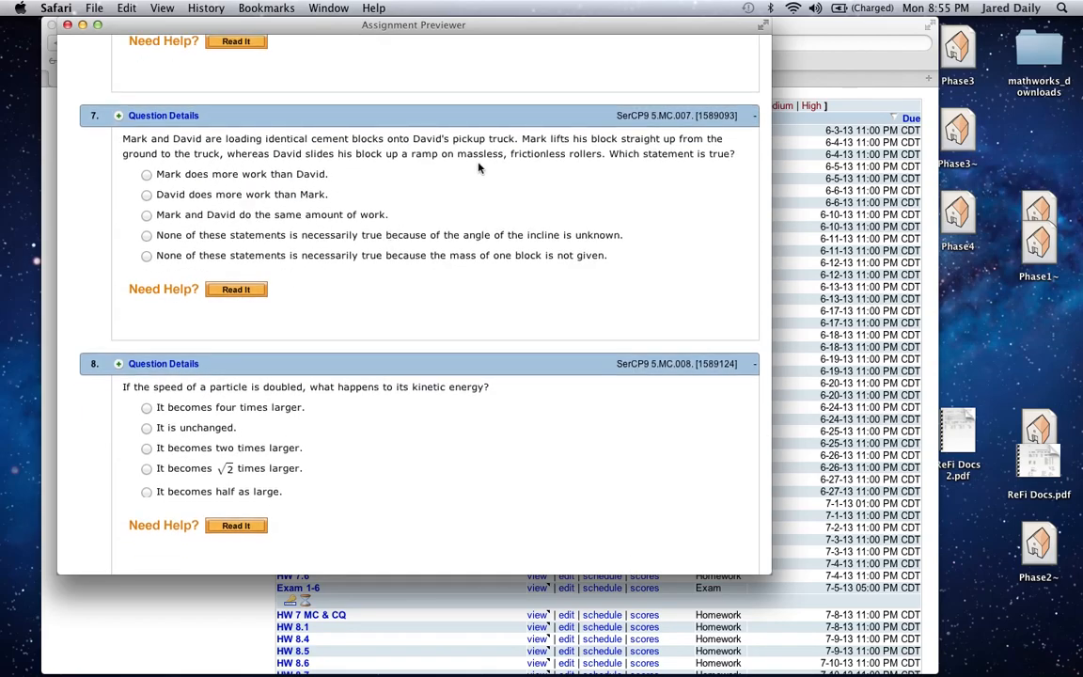
mouse_move(630, 155)
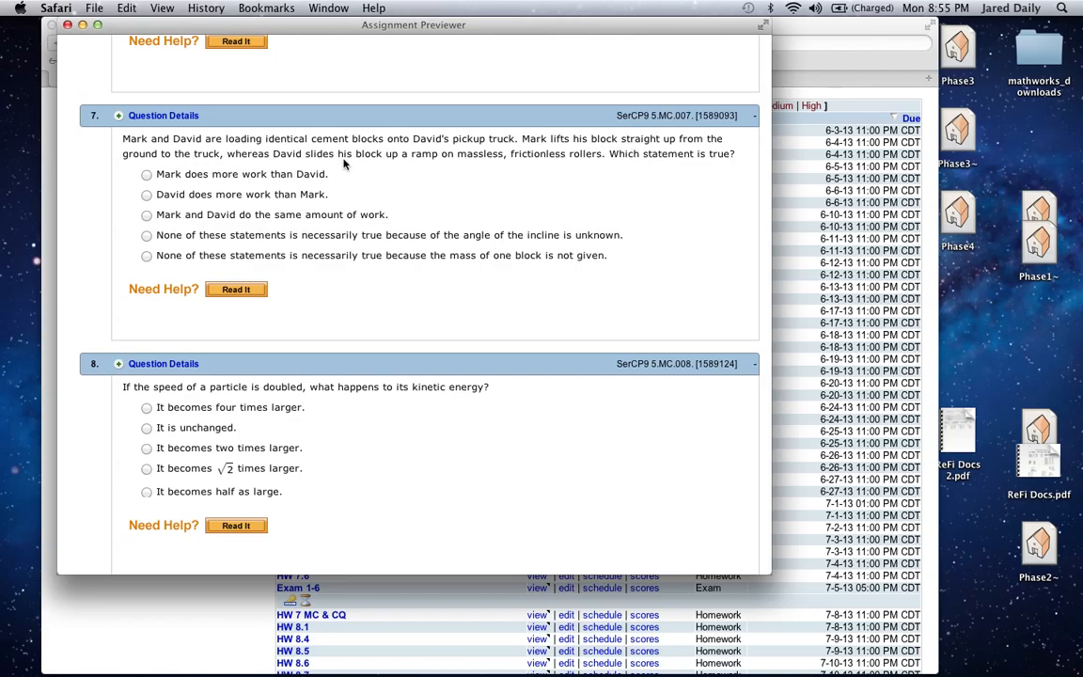
mouse_move(518, 178)
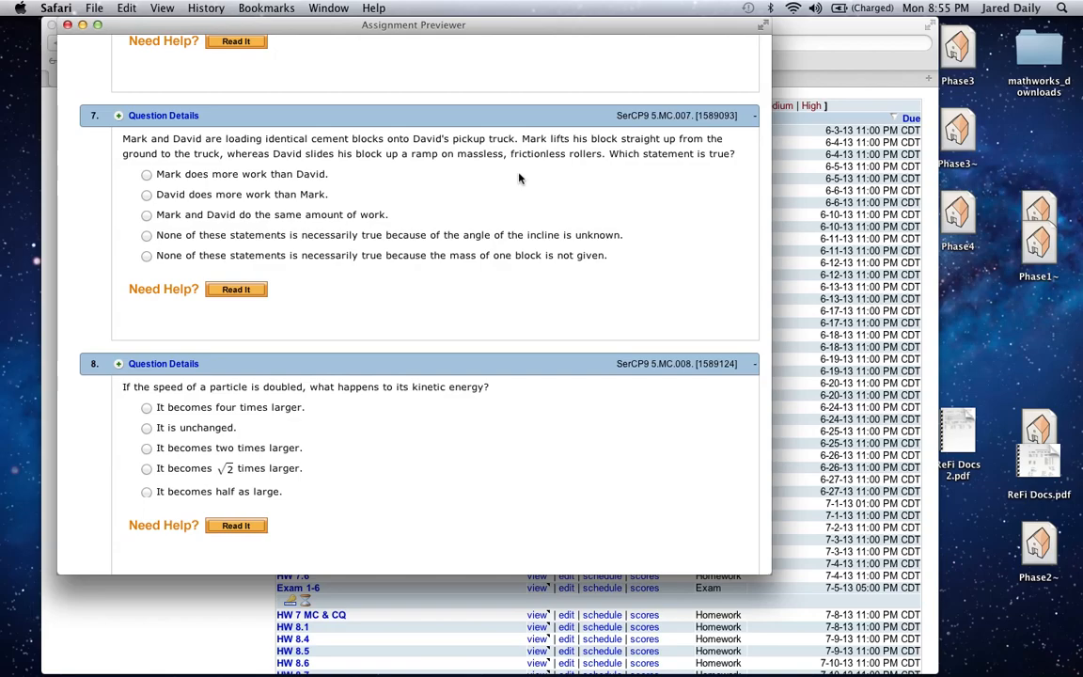
Read question 9 on the truck's and car's kinetic energy, then close the previewer back to ClassView.
scroll(down, 3)
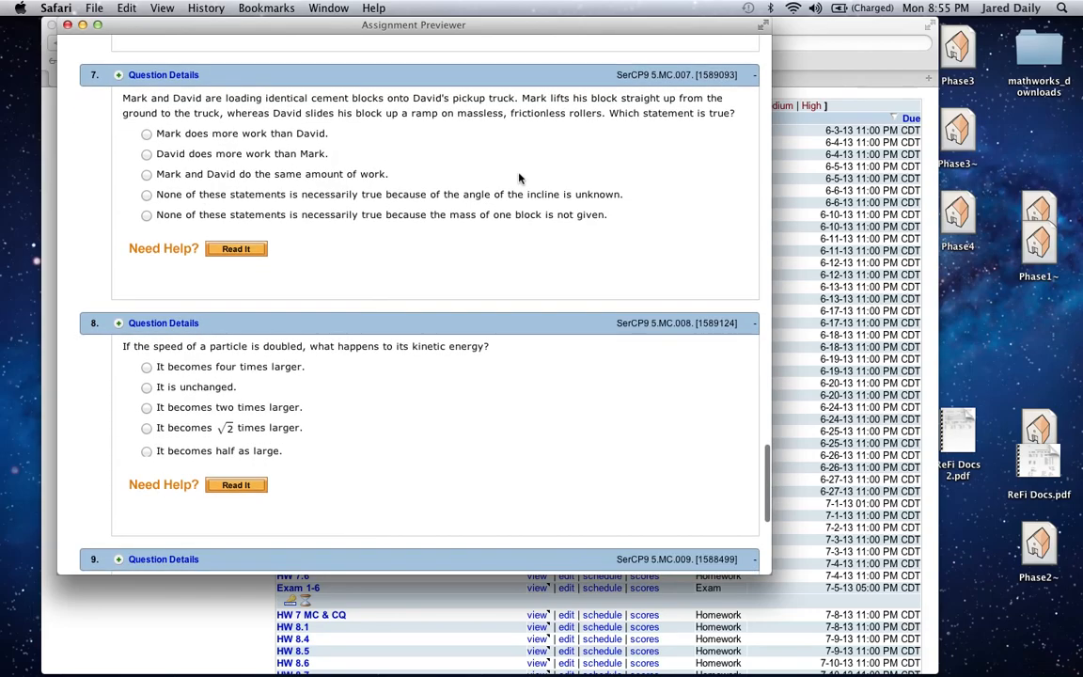
scroll(down, 3)
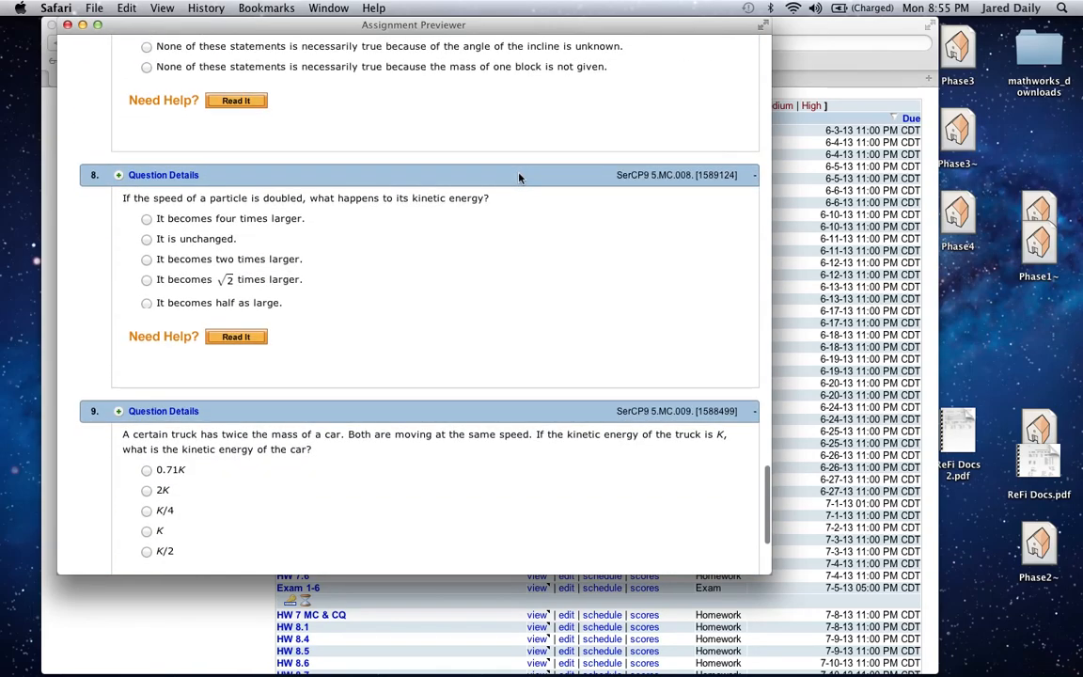
scroll(down, 3)
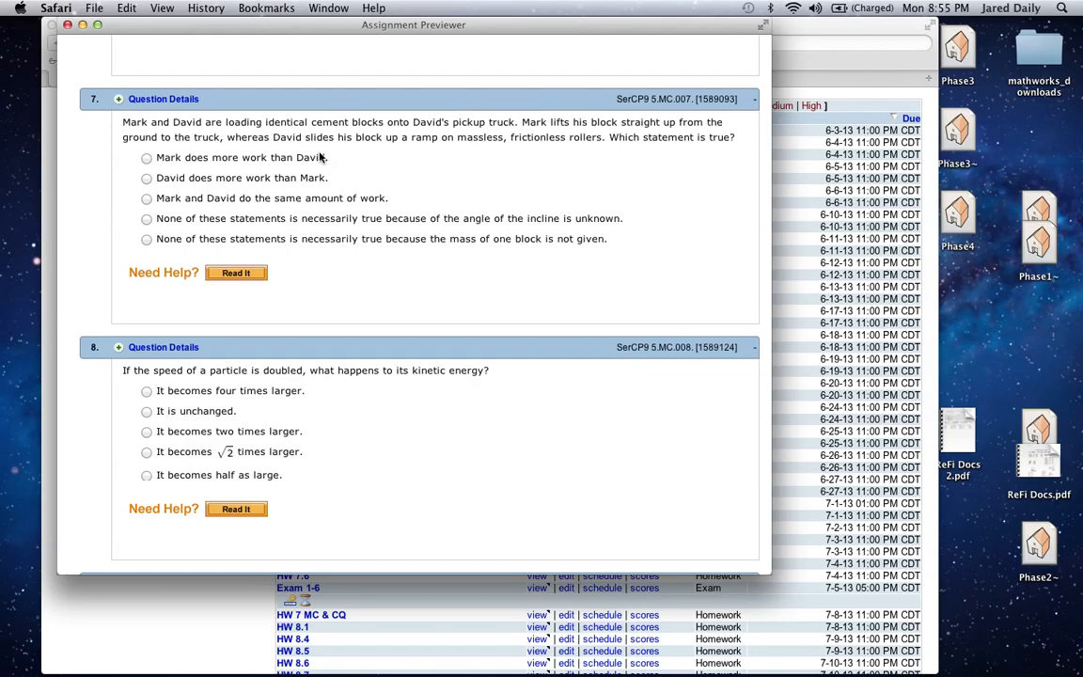
mouse_move(327, 165)
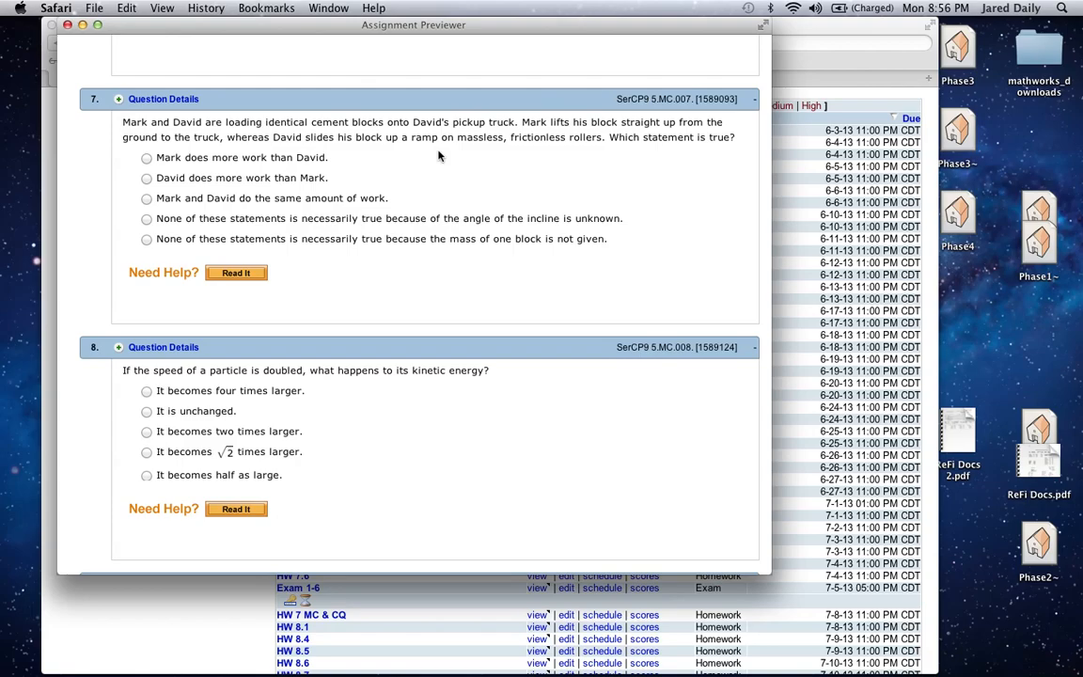
scroll(down, 3)
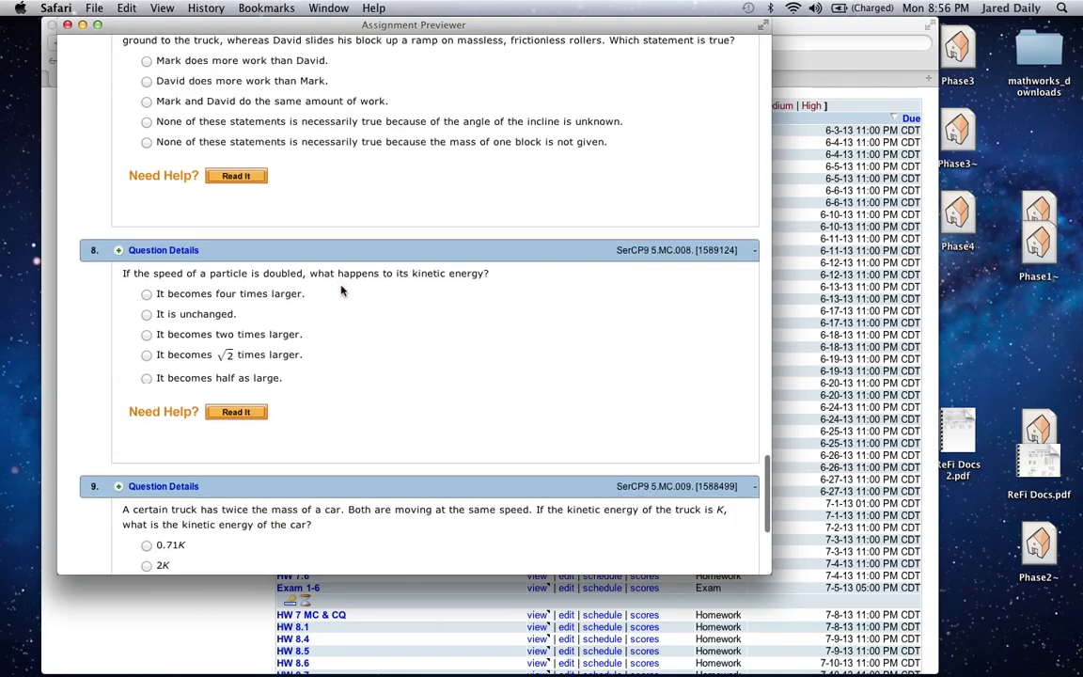
scroll(down, 3)
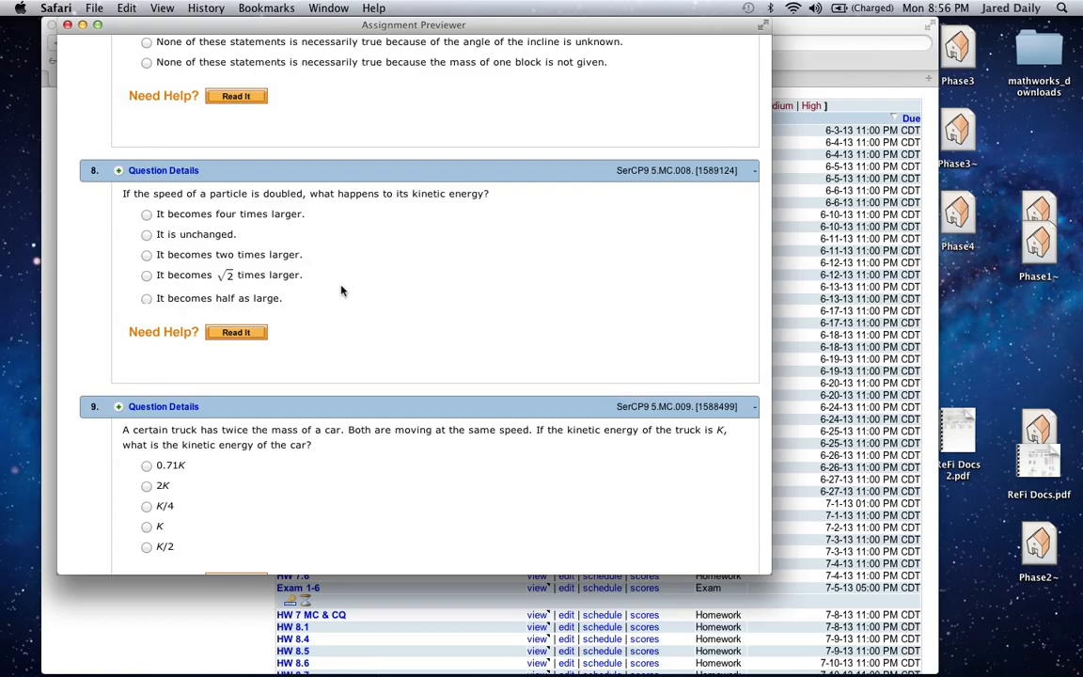
scroll(down, 3)
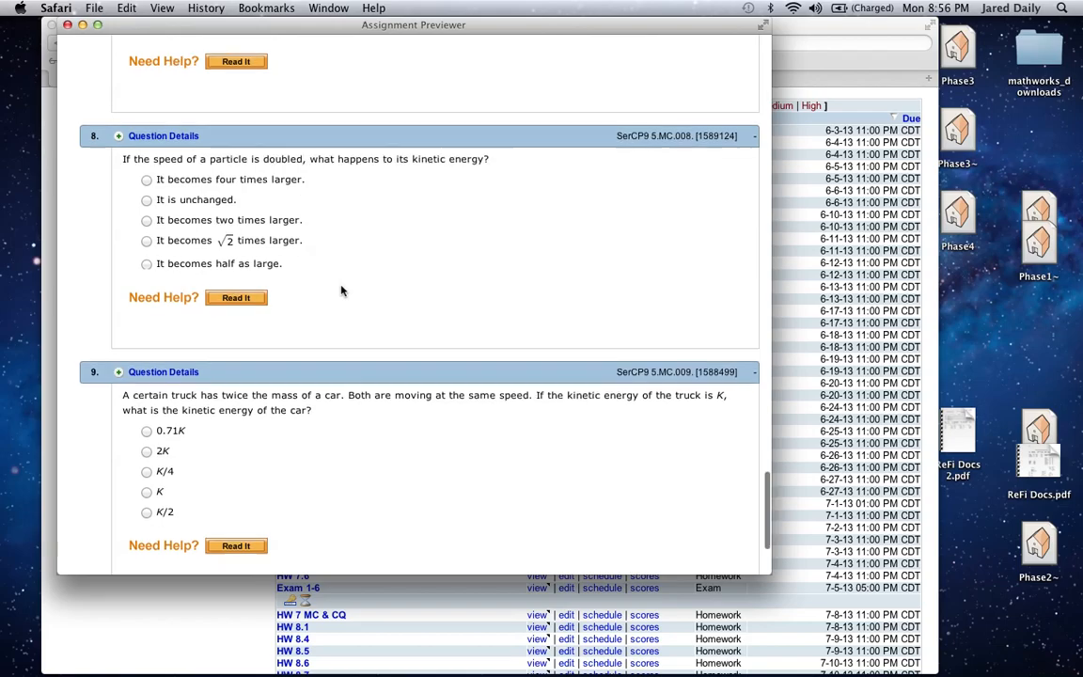
scroll(down, 3)
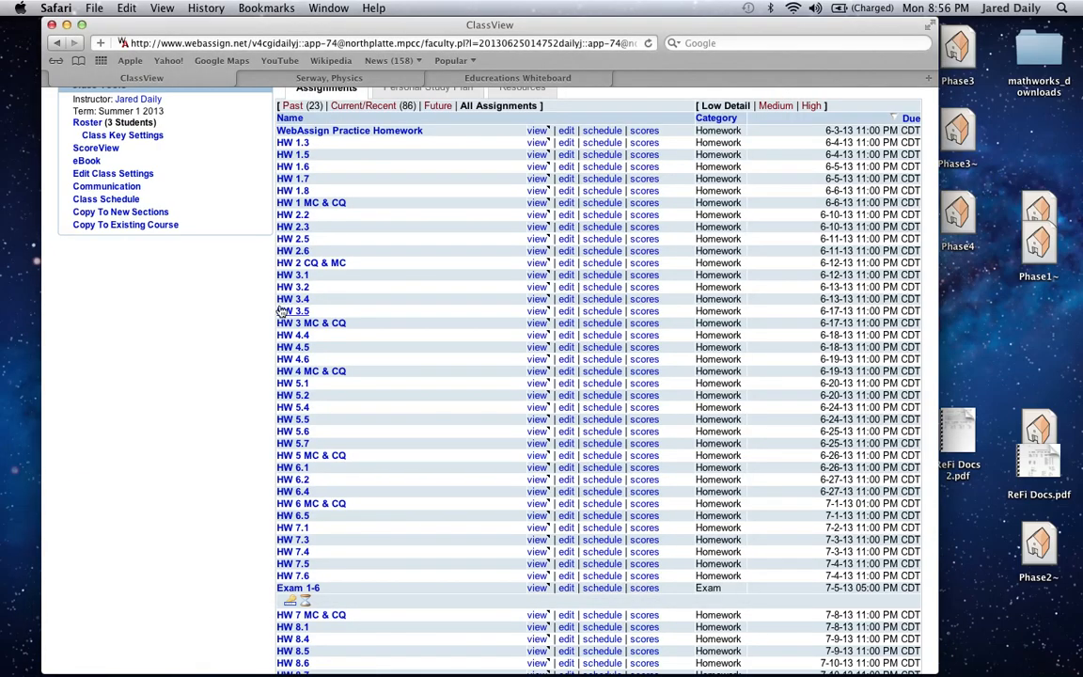
Scroll the All Assignments list down to the chapter 9 and 10 homework, through HW 10.3.
scroll(down, 3)
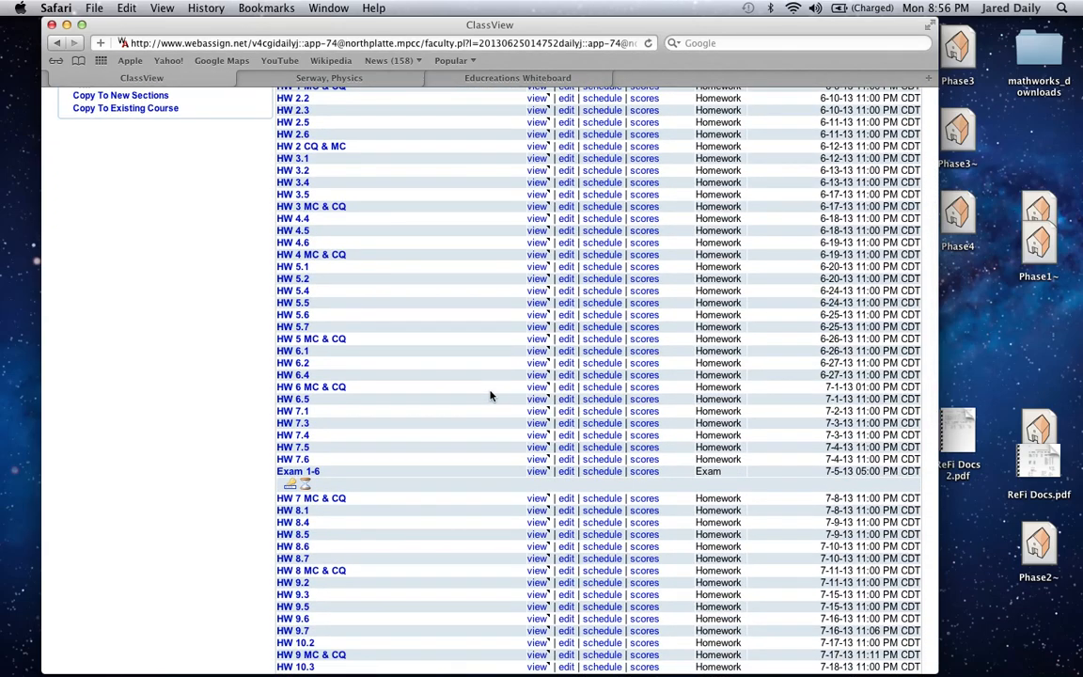
scroll(down, 3)
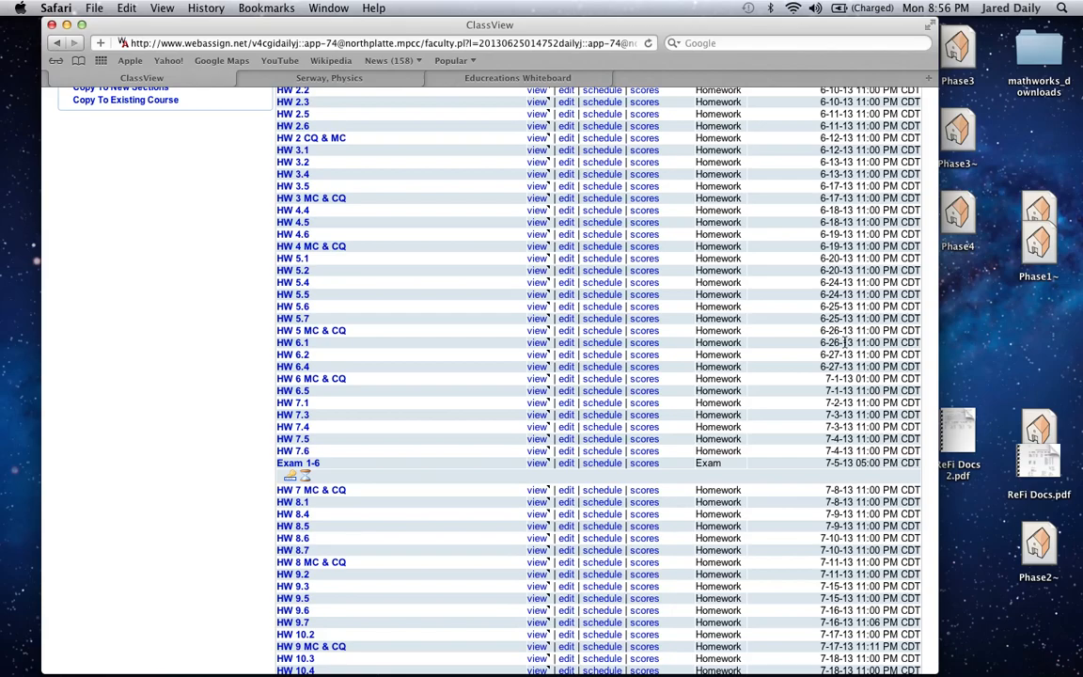
mouse_move(373, 348)
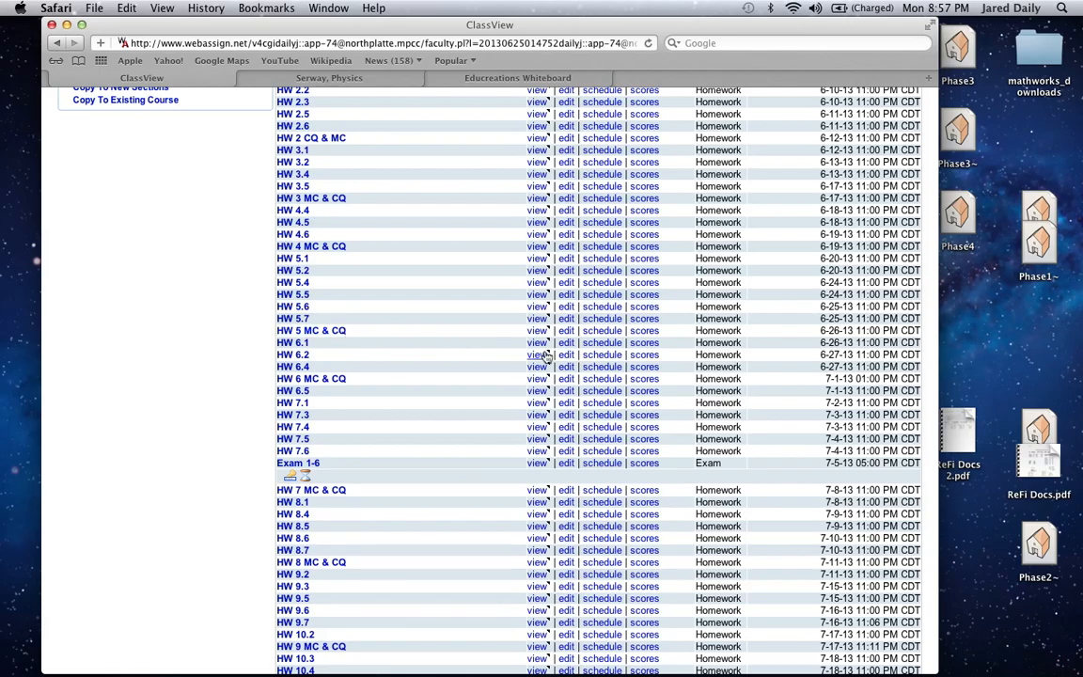
mouse_move(368, 353)
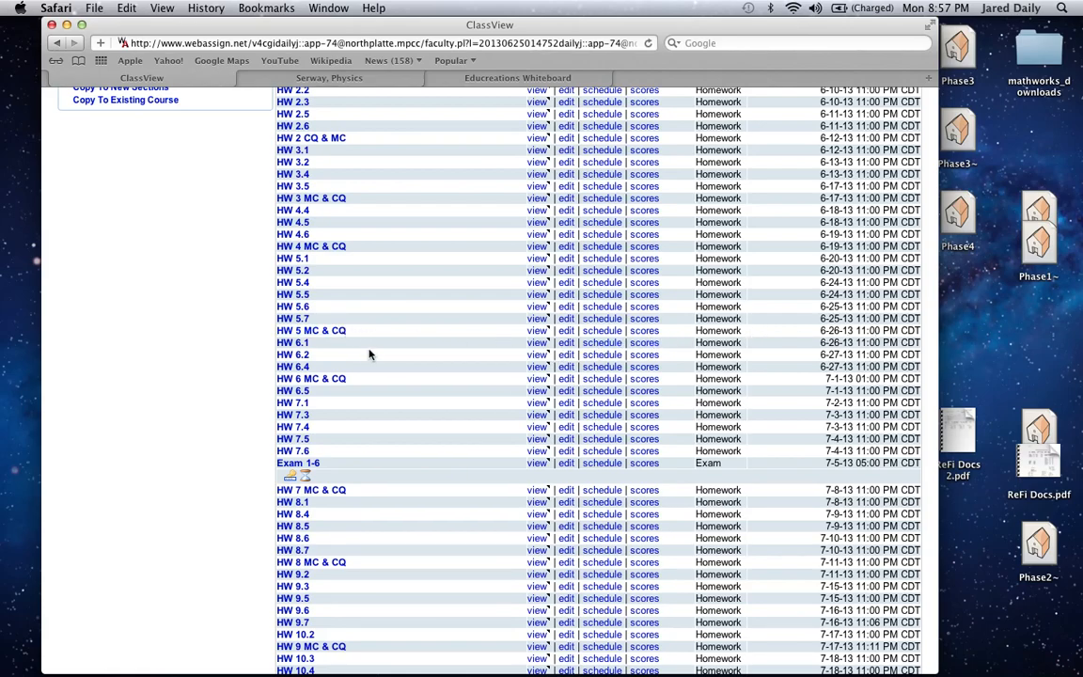
mouse_move(453, 354)
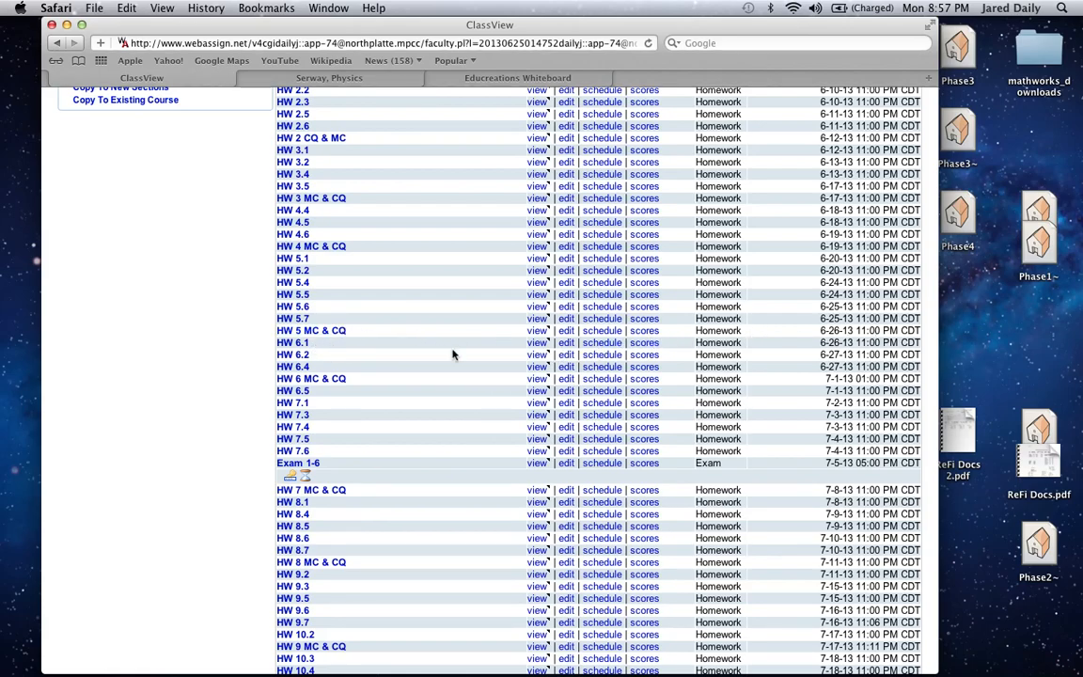
mouse_move(938, 571)
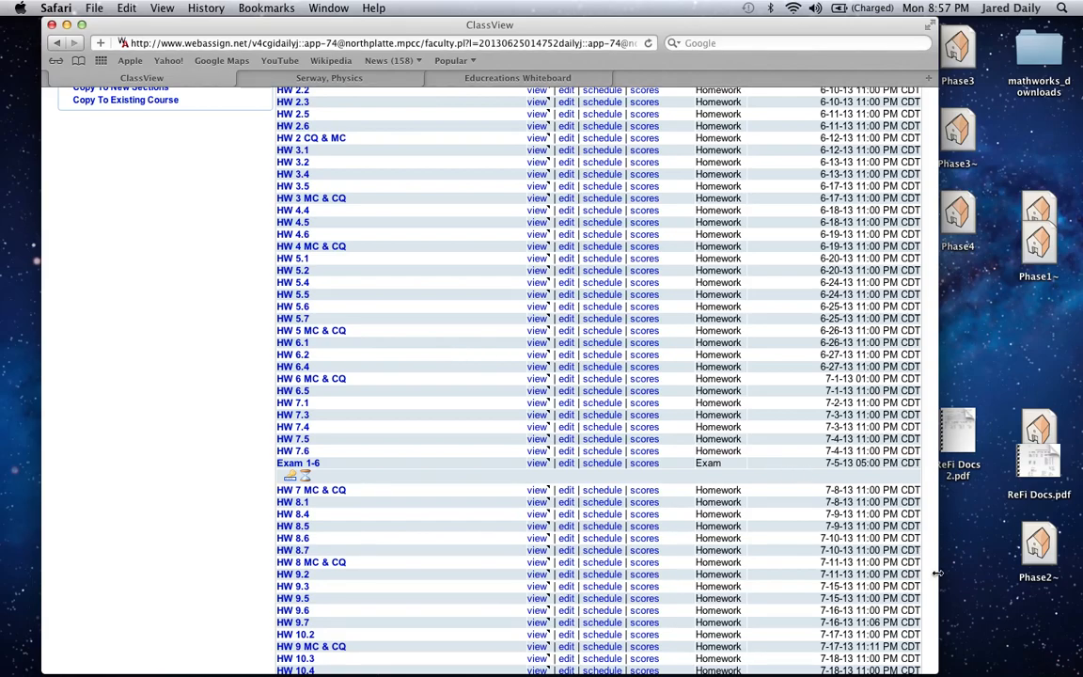